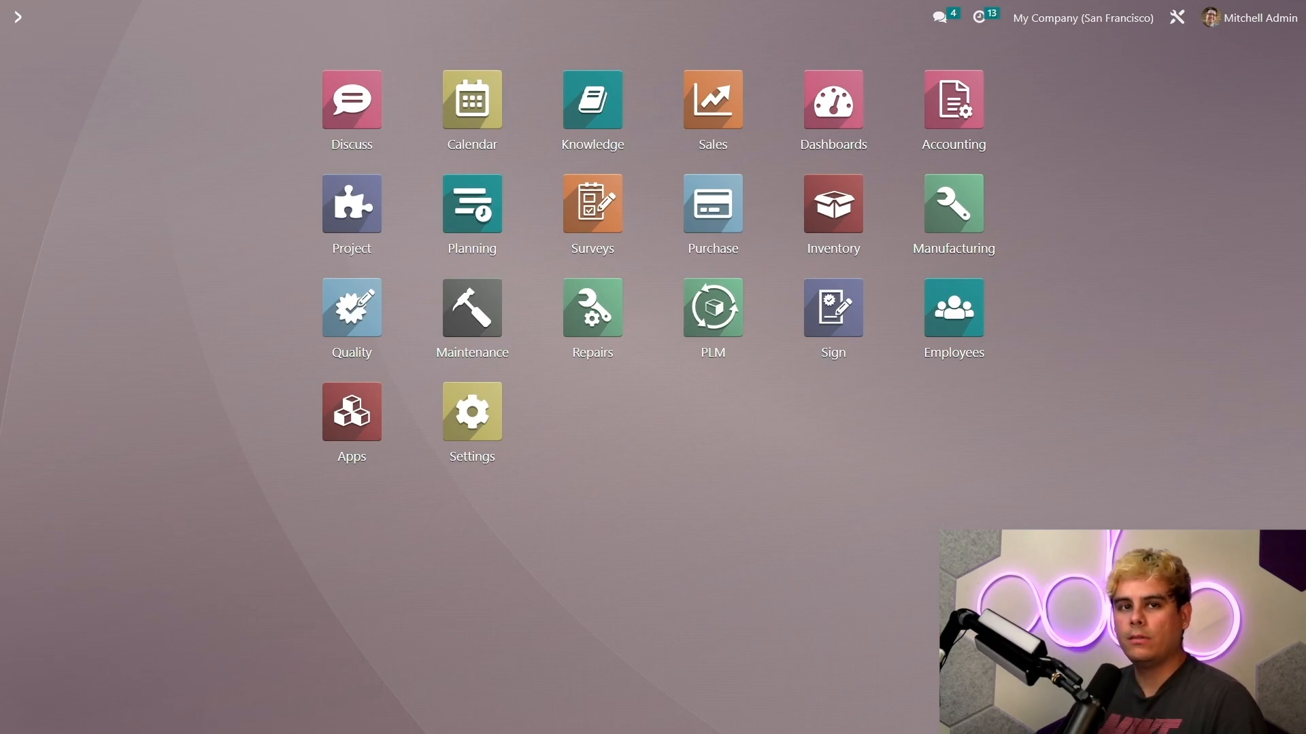
Step: Open Inventory settings at the Warehouse section, with Storage Locations and Multi-Step Routes enabled
{"action": "left_click", "coordinate": [831, 210]}
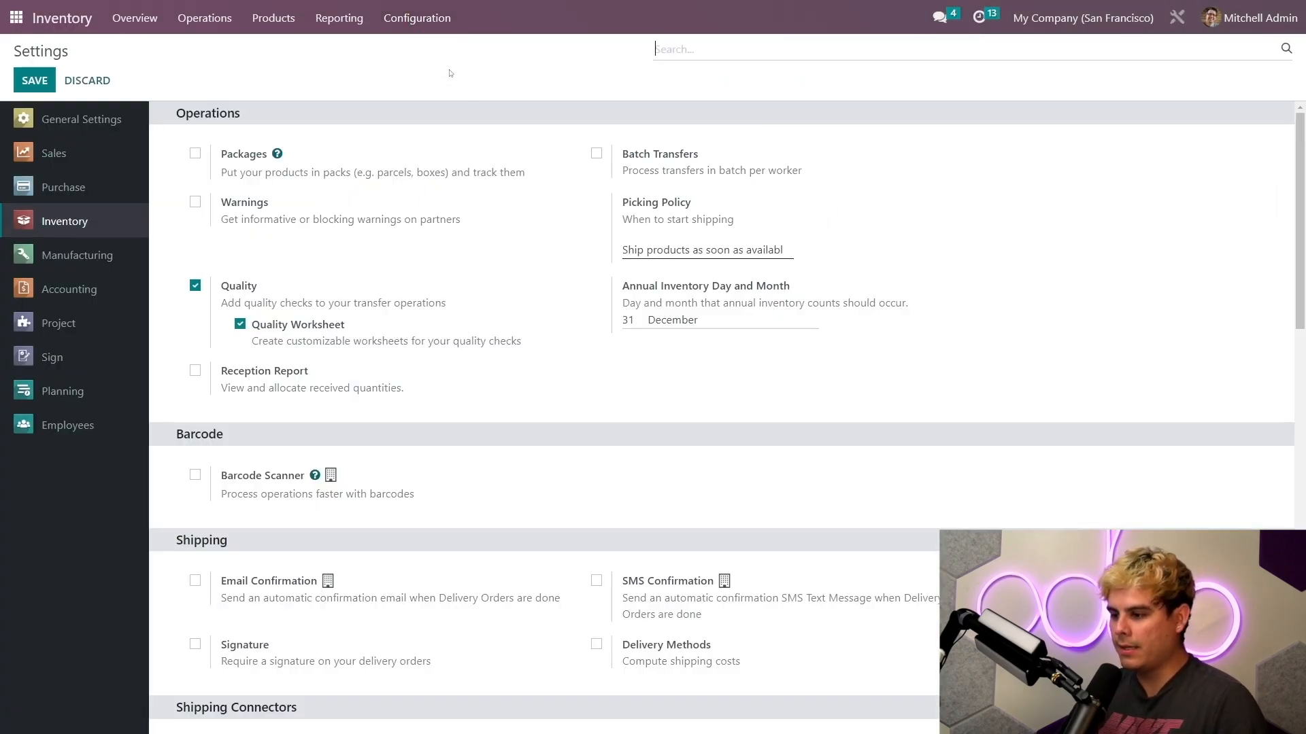
{"action": "scroll", "scroll_direction": "down", "scroll_amount": 3}
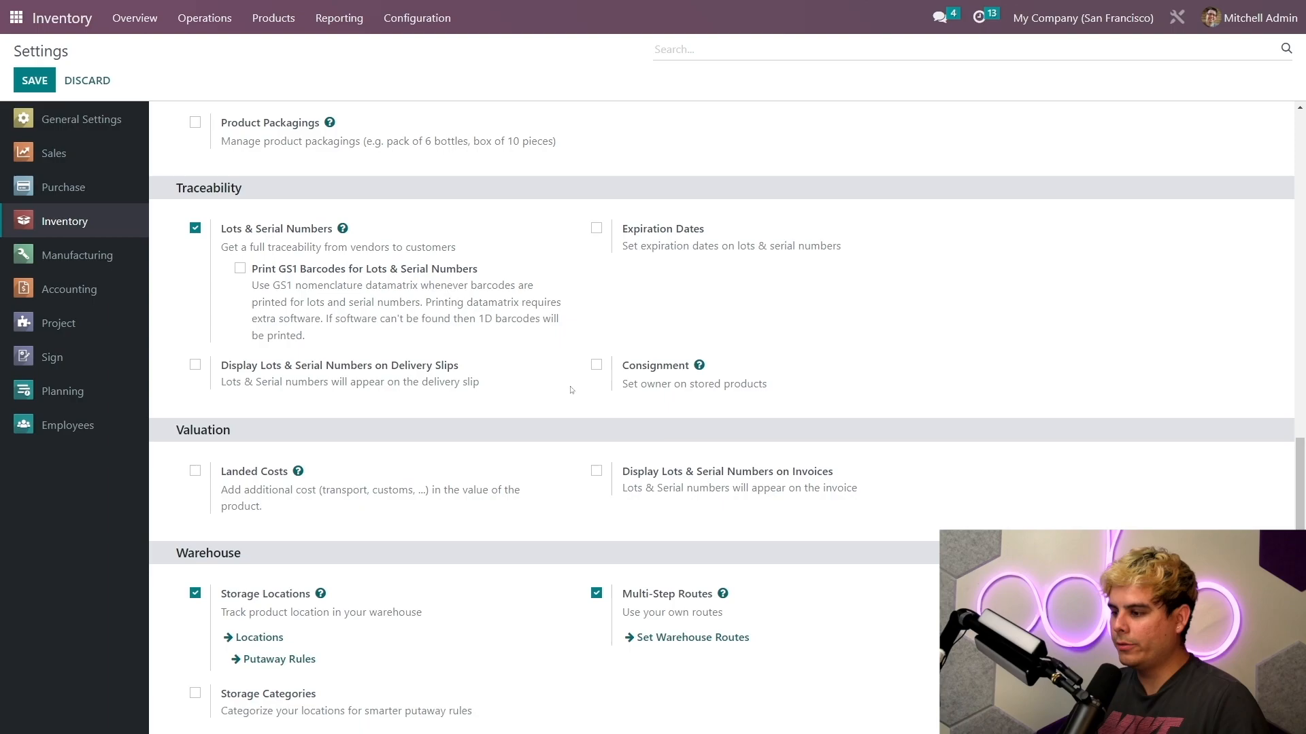
{"action": "scroll", "scroll_direction": "down", "scroll_amount": 3}
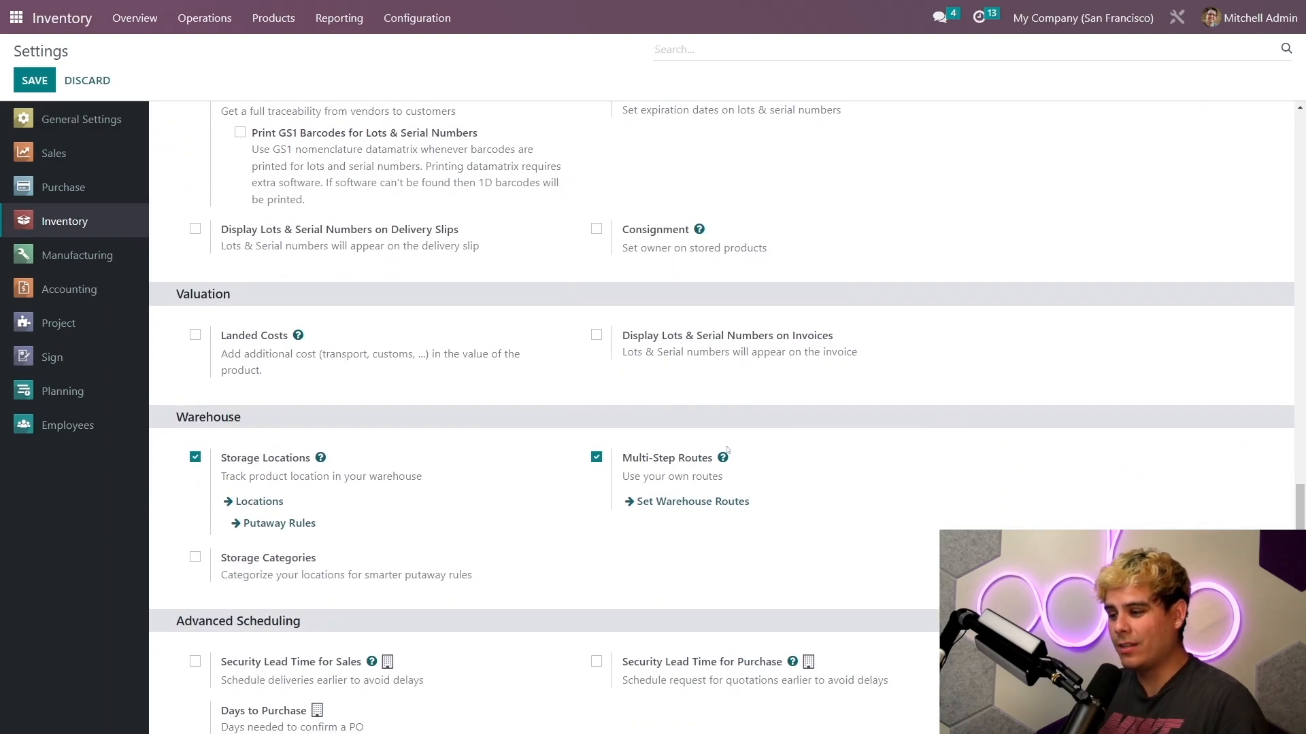
{"action": "mouse_move", "coordinate": [579, 459]}
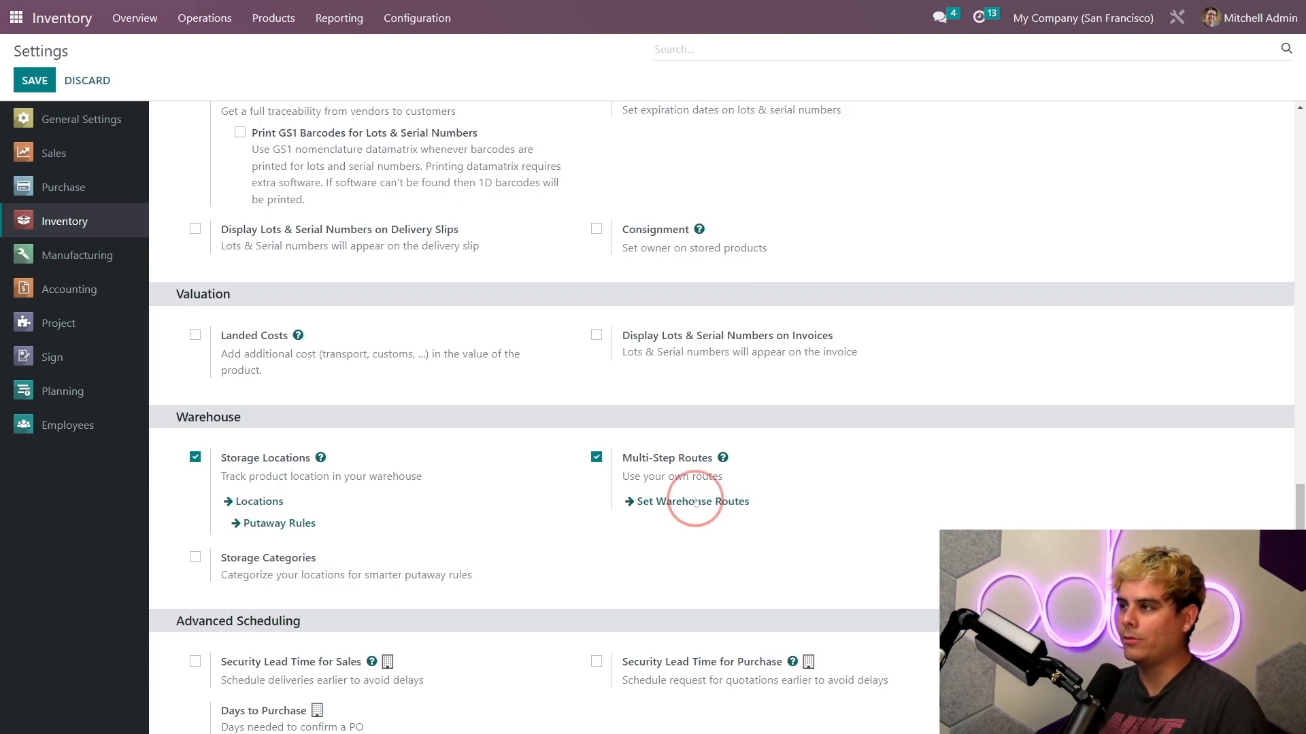
Step: Open the San Francisco Warehouse record from the warehouse routes list
{"action": "left_click", "coordinate": [691, 501]}
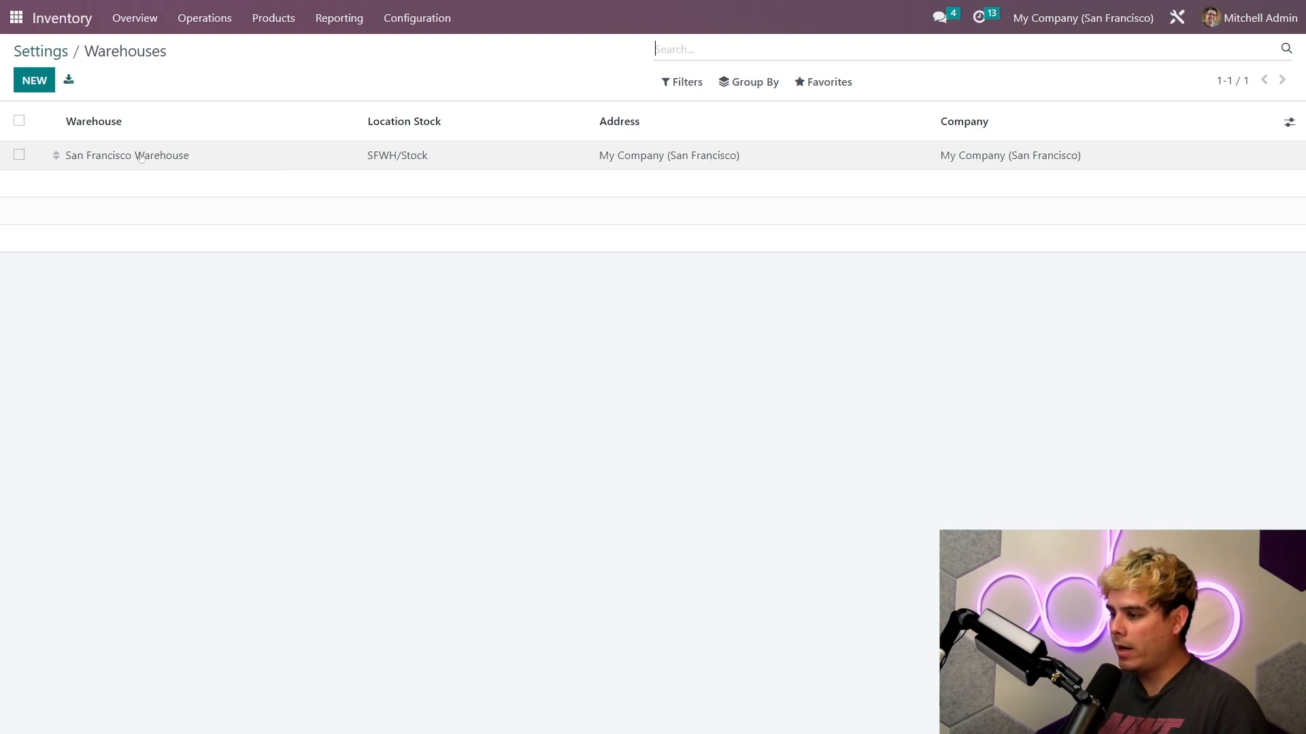
{"action": "left_click", "coordinate": [127, 155]}
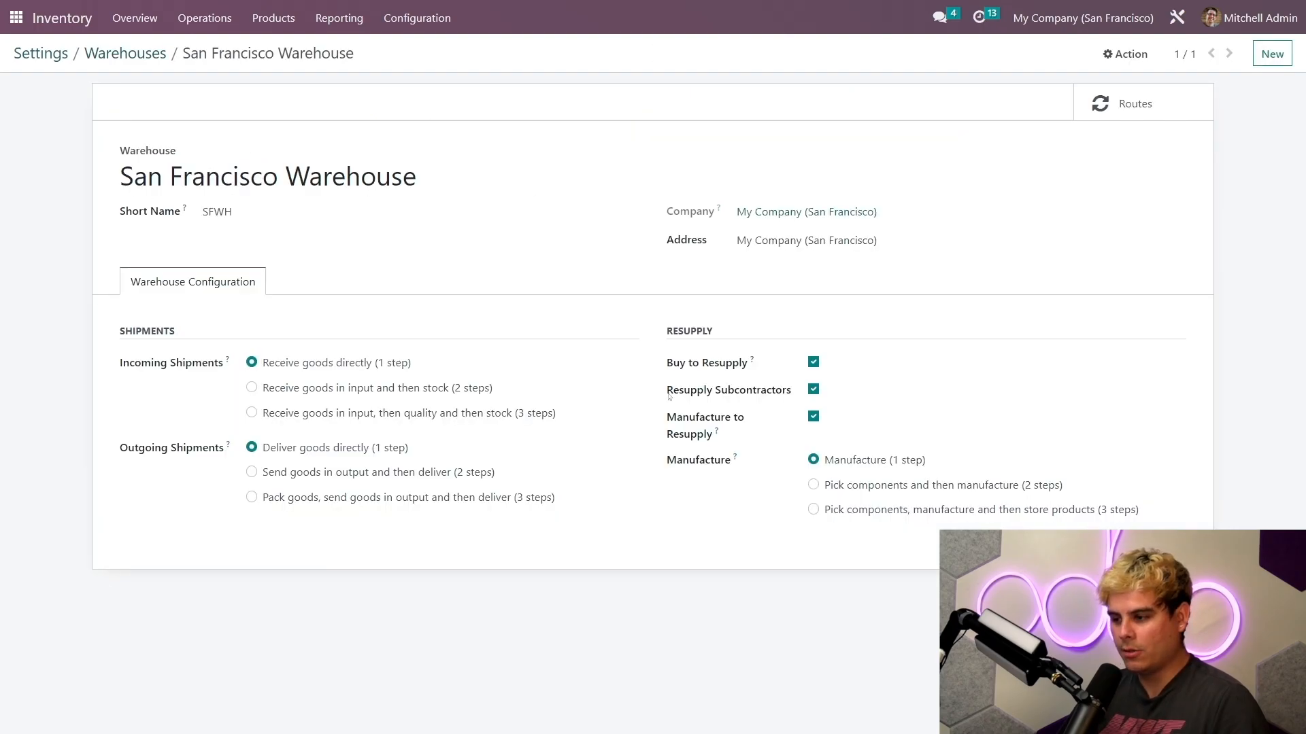
{"action": "mouse_move", "coordinate": [664, 467]}
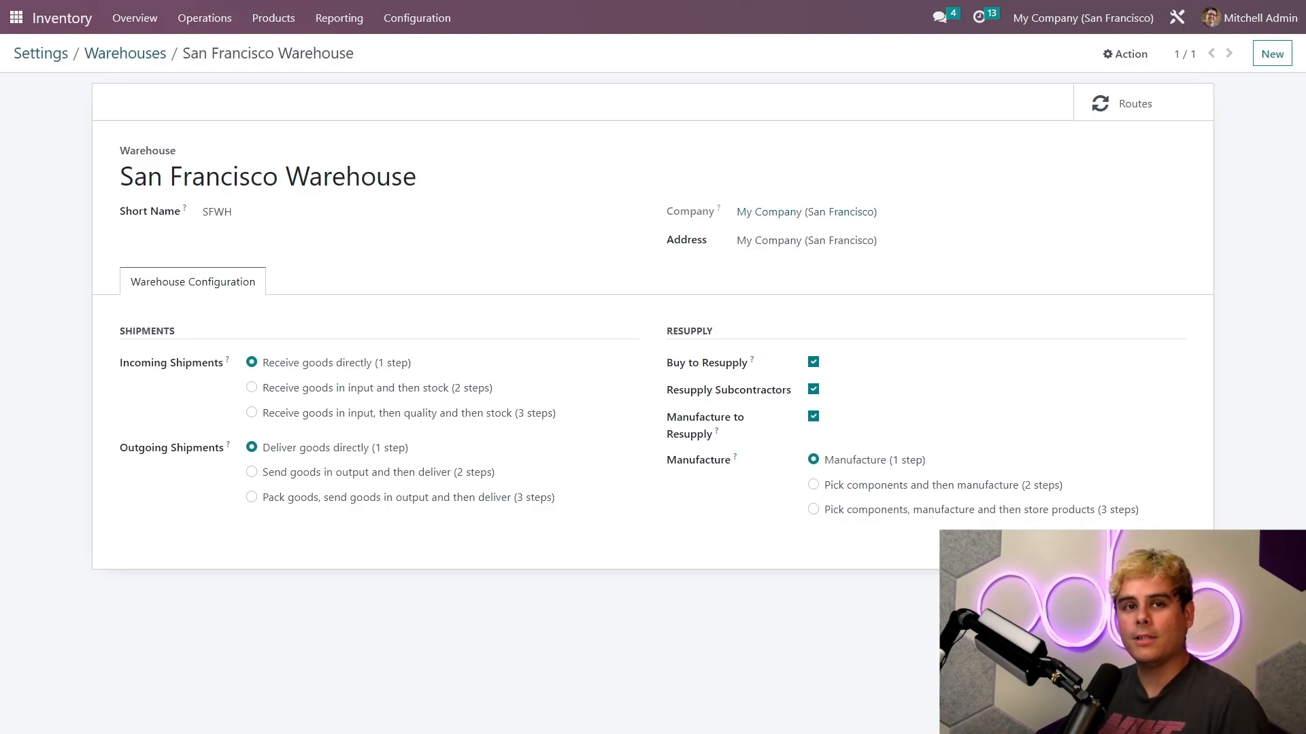
{"action": "mouse_move", "coordinate": [553, 249]}
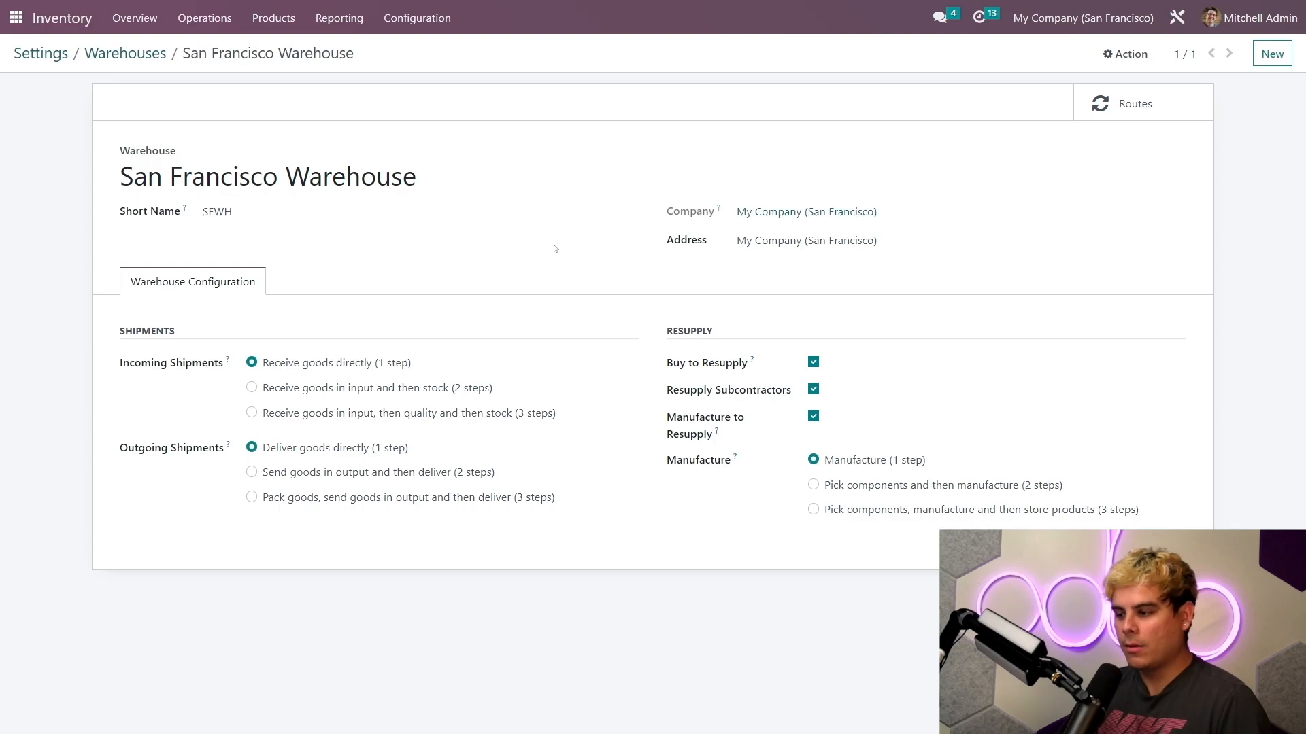
{"action": "mouse_move", "coordinate": [560, 248]}
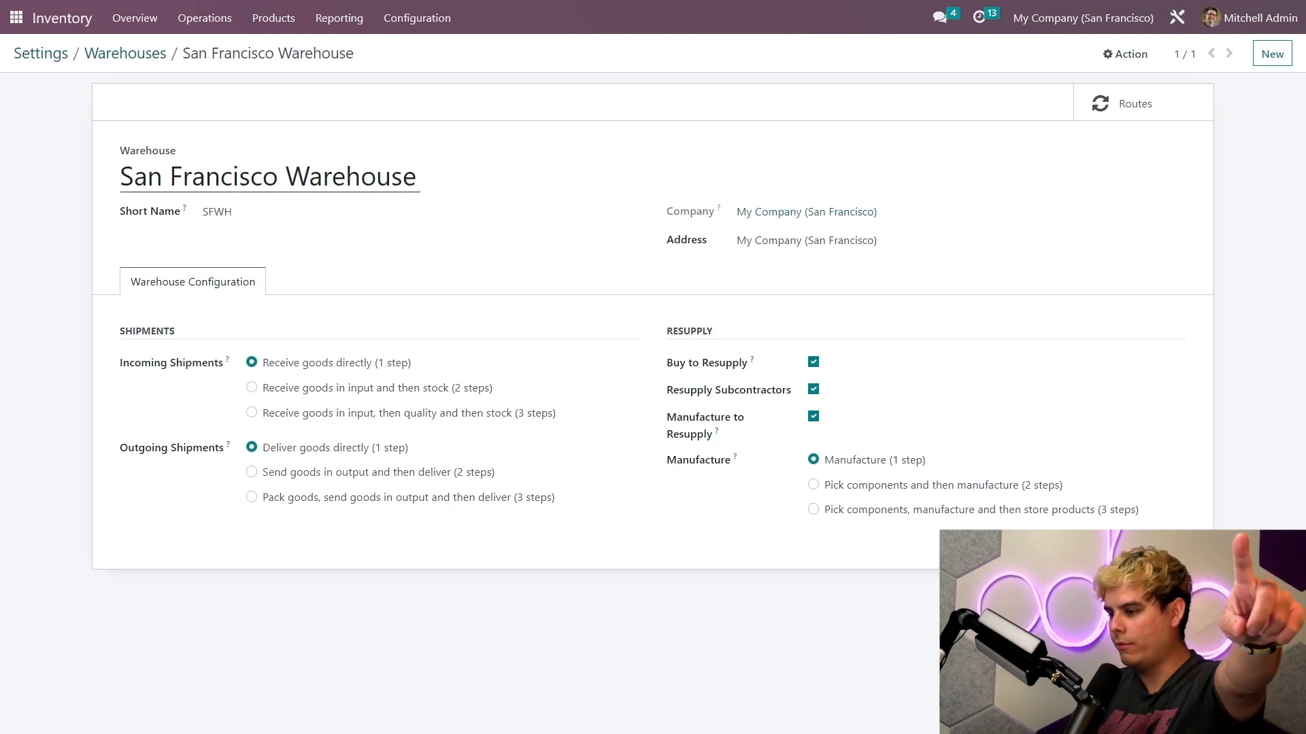
Step: Open the Bookshelf bill of materials and view its Assembly operation on Assembly Line 1
{"action": "left_click", "coordinate": [15, 16]}
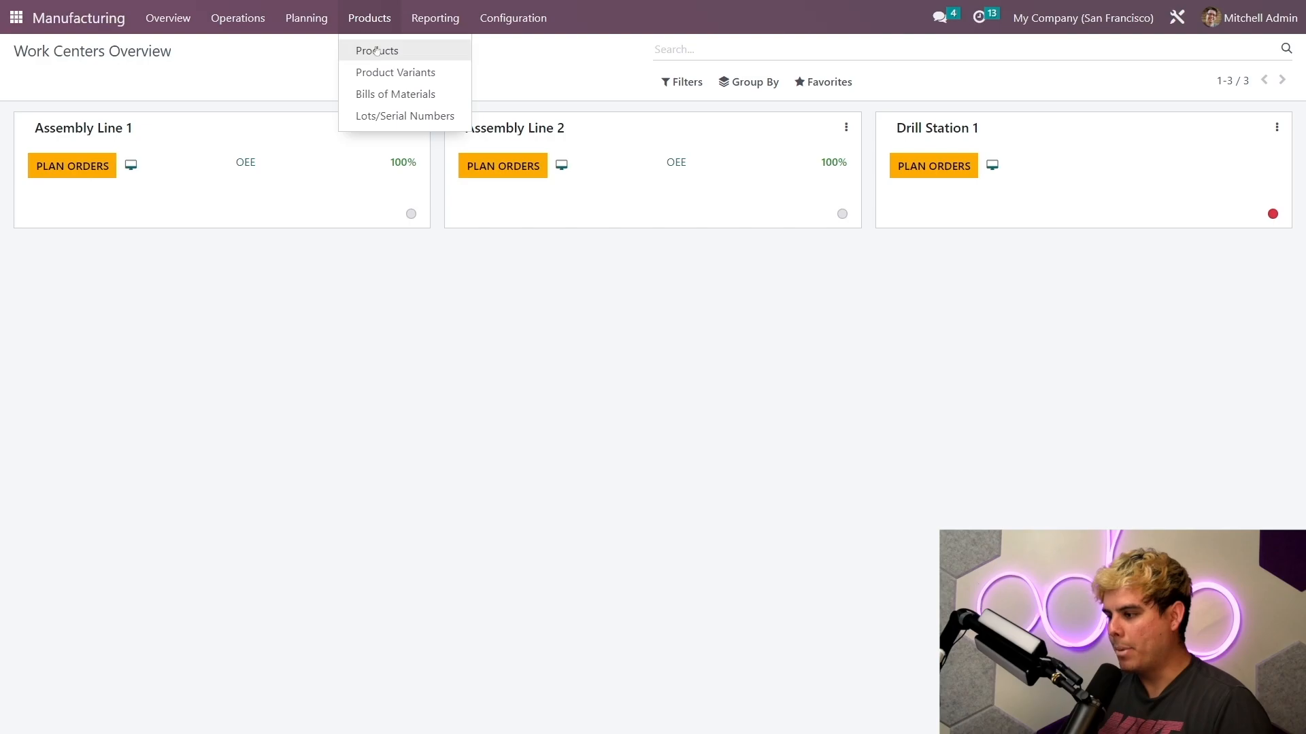
{"action": "left_click", "coordinate": [396, 93]}
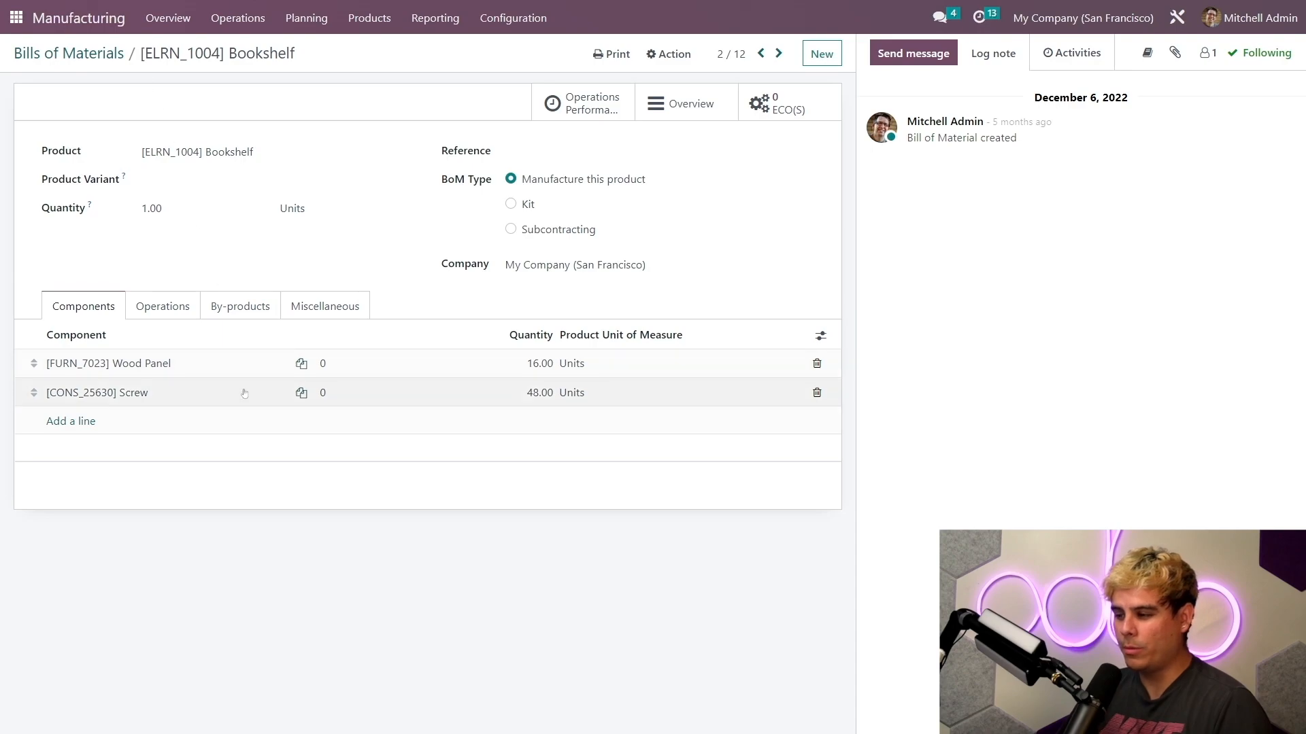
{"action": "mouse_move", "coordinate": [198, 402]}
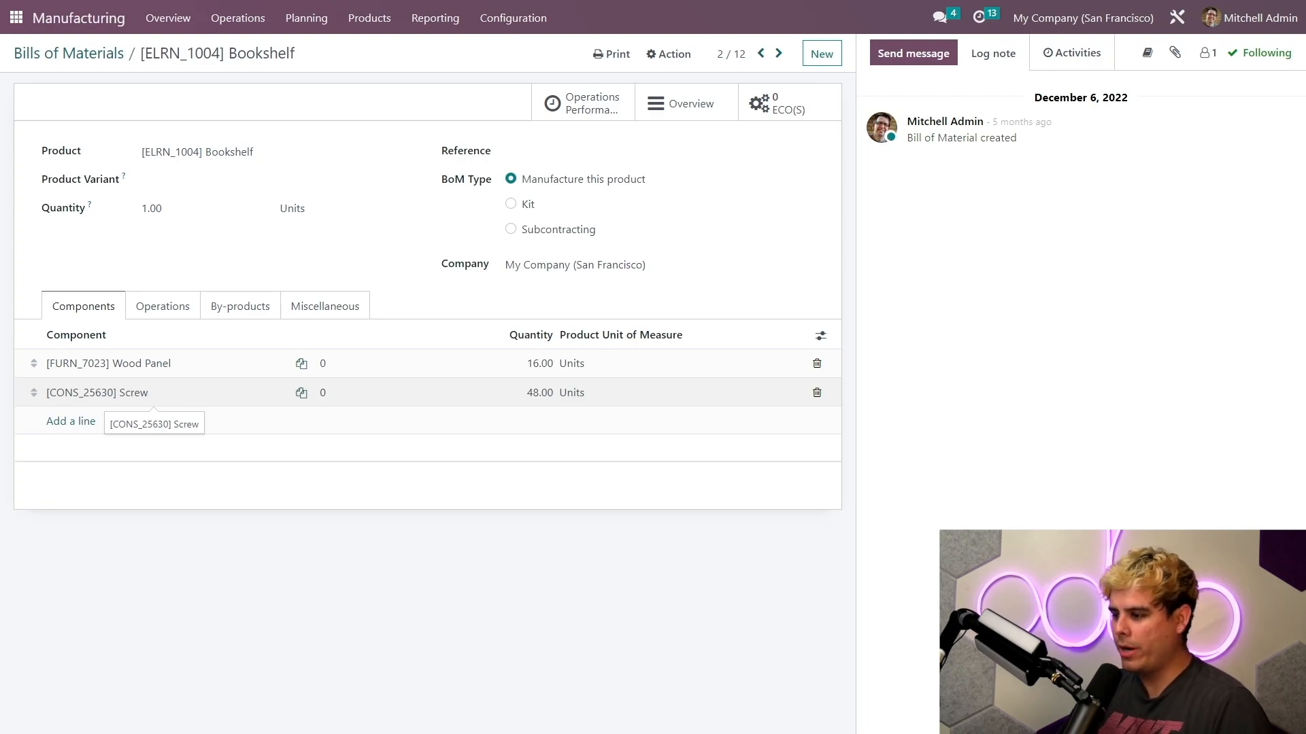
{"action": "left_click", "coordinate": [162, 305]}
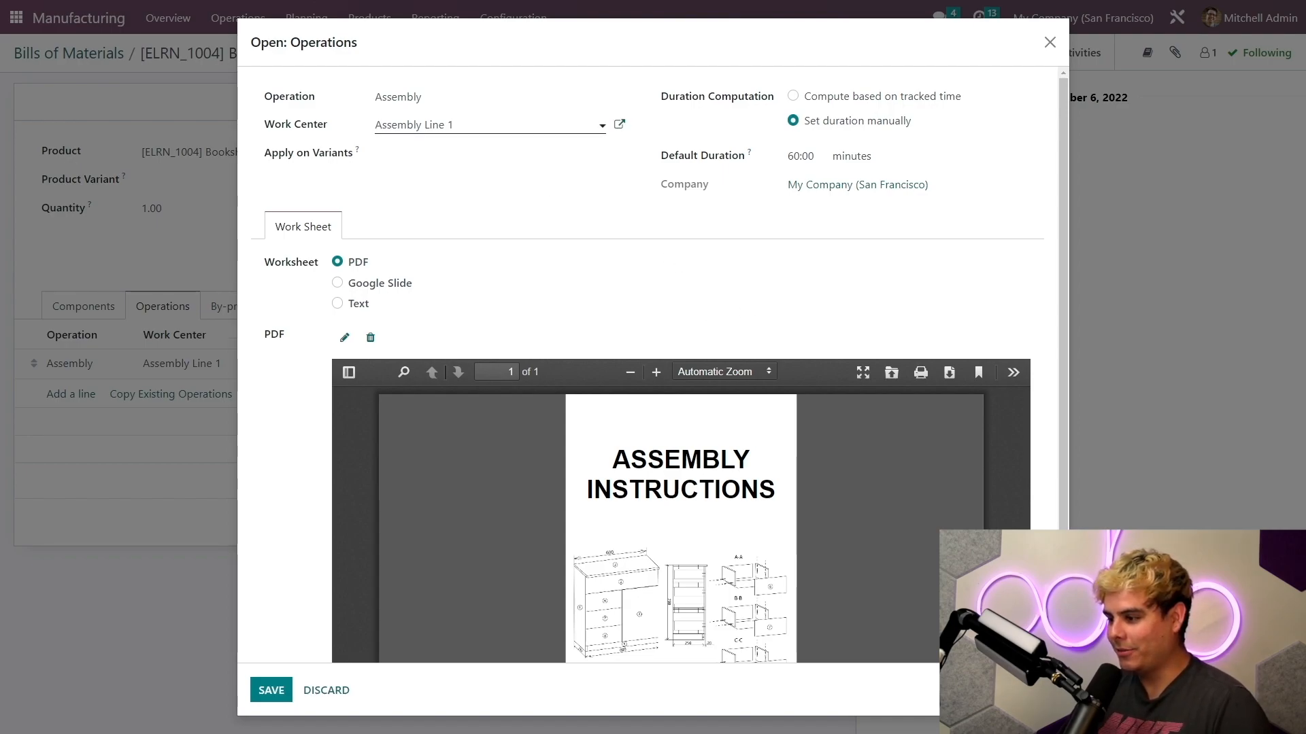
Step: Open the Assembly Line 1 work center record: 100% efficiency, capacity 1, $34.59 hourly cost
{"action": "left_click", "coordinate": [619, 124]}
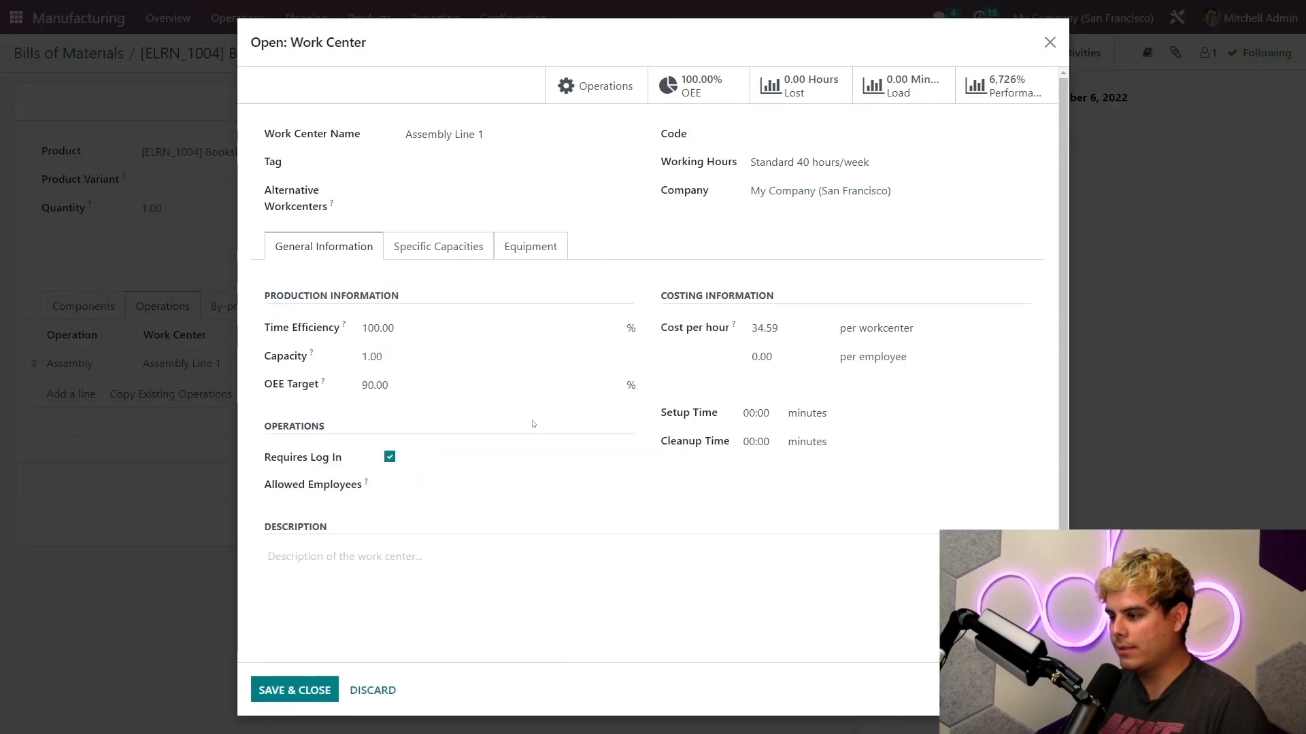
{"action": "double_click", "coordinate": [302, 456]}
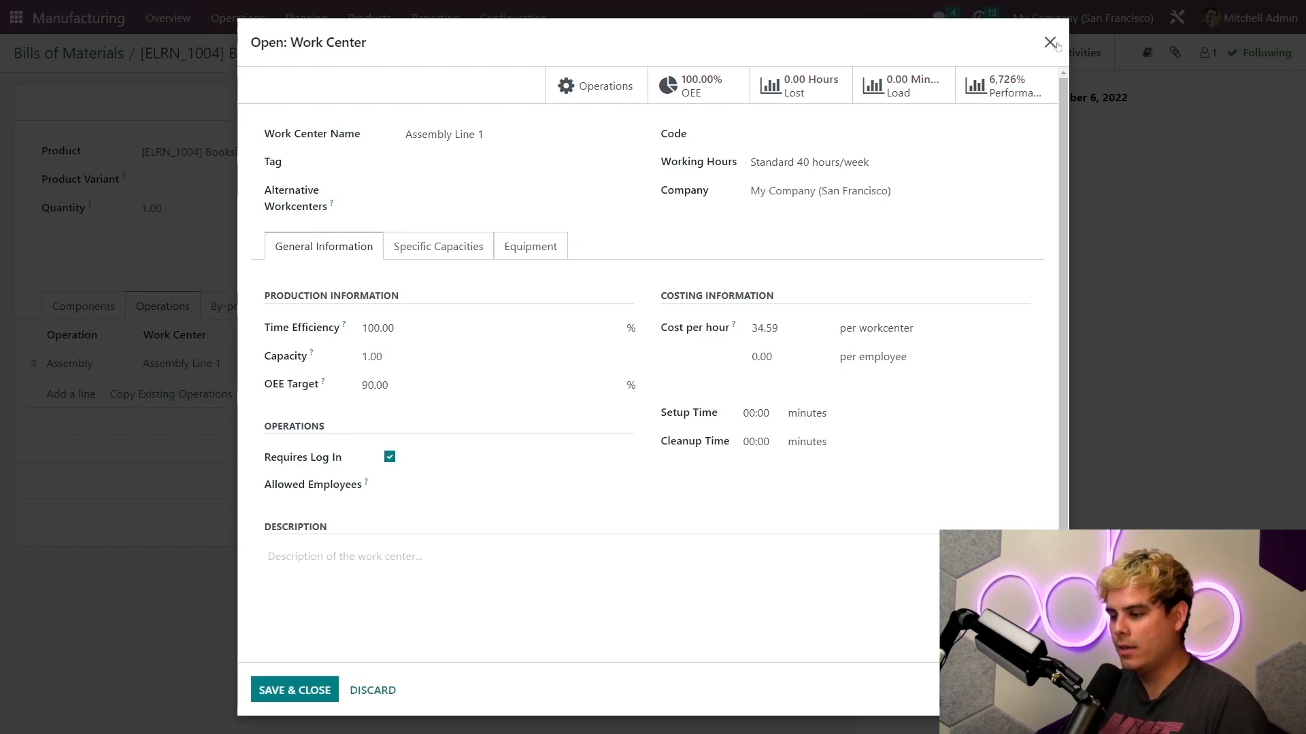
Step: Create and confirm WH/MO/00060 for 5 Bookshelves, scheduled for 5 May 2023
{"action": "left_click", "coordinate": [1048, 42]}
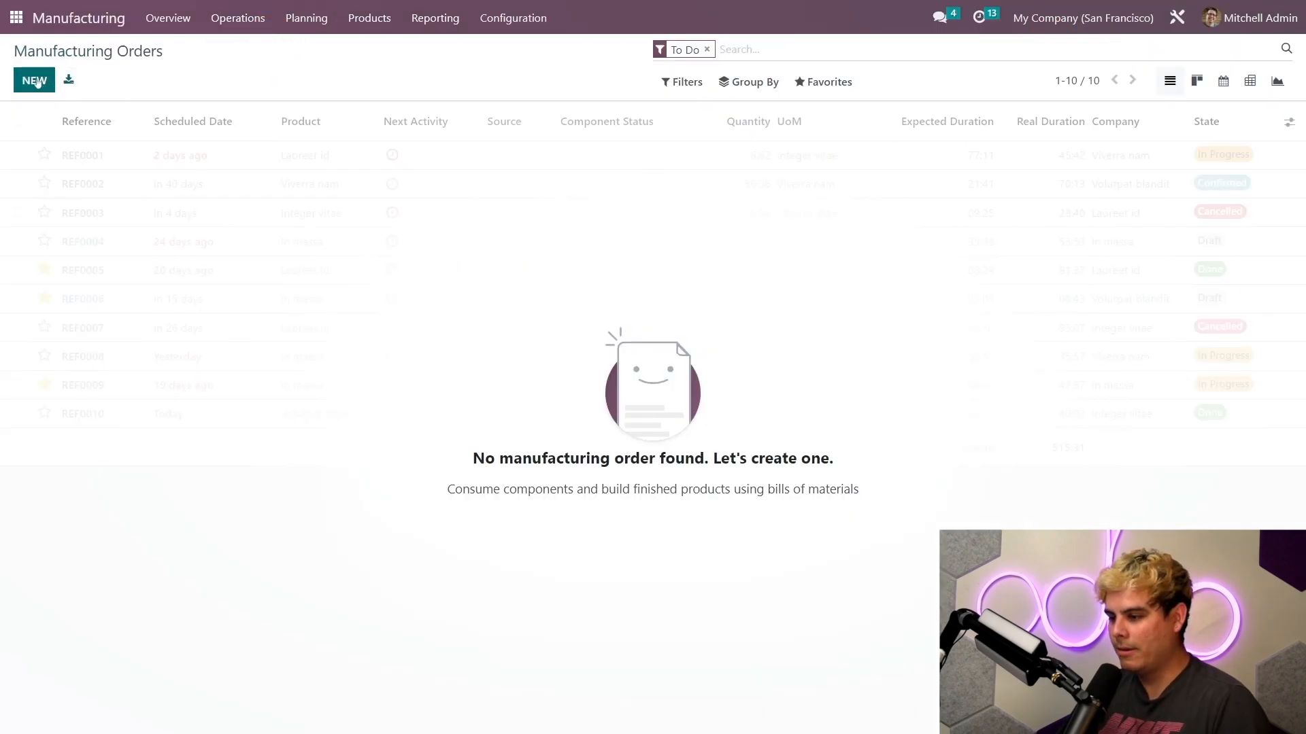
{"action": "type", "text": "bo"}
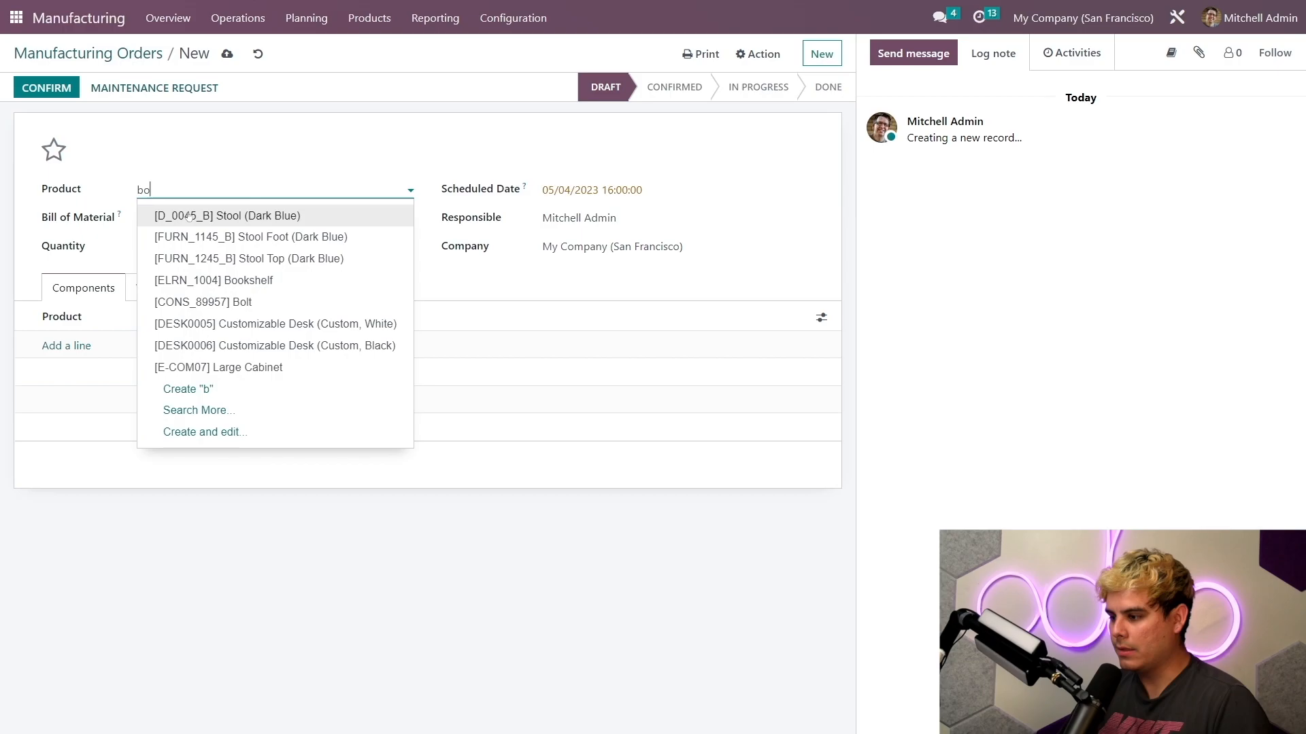
{"action": "left_click", "coordinate": [591, 190]}
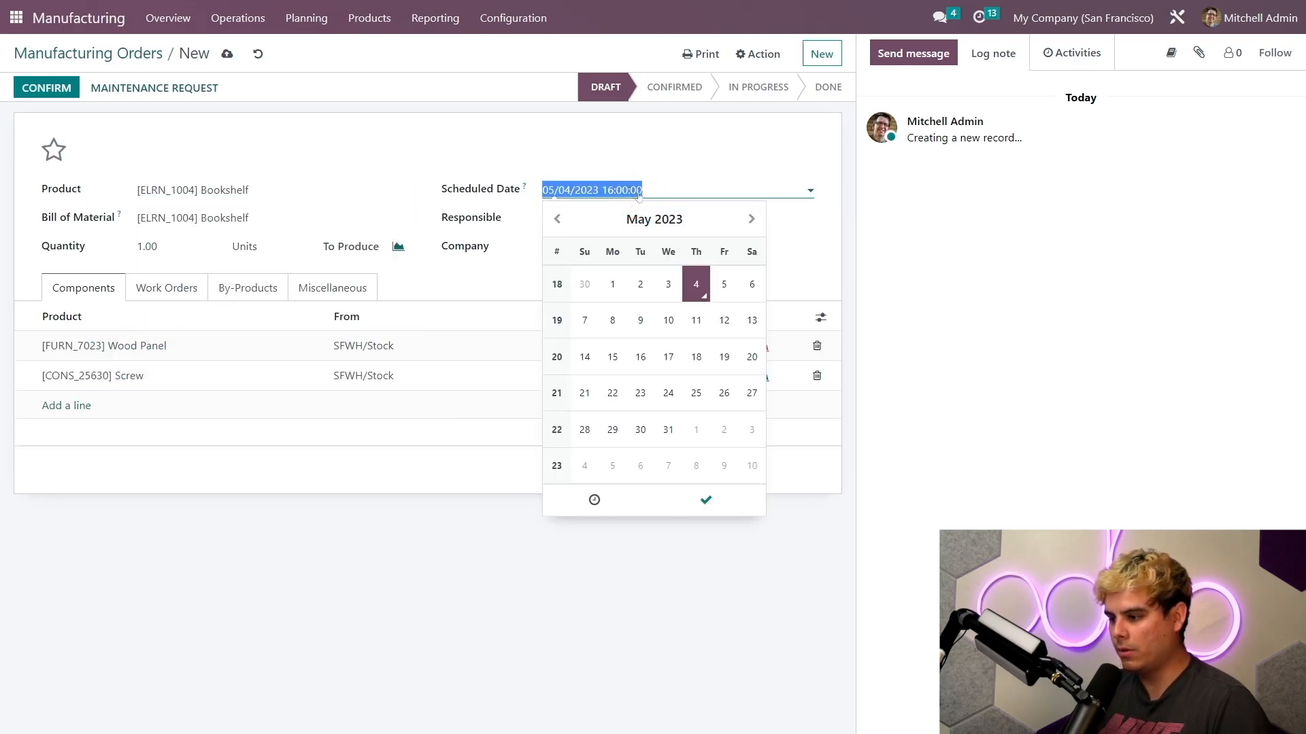
{"action": "left_click", "coordinate": [723, 285]}
{"action": "type", "text": "5"}
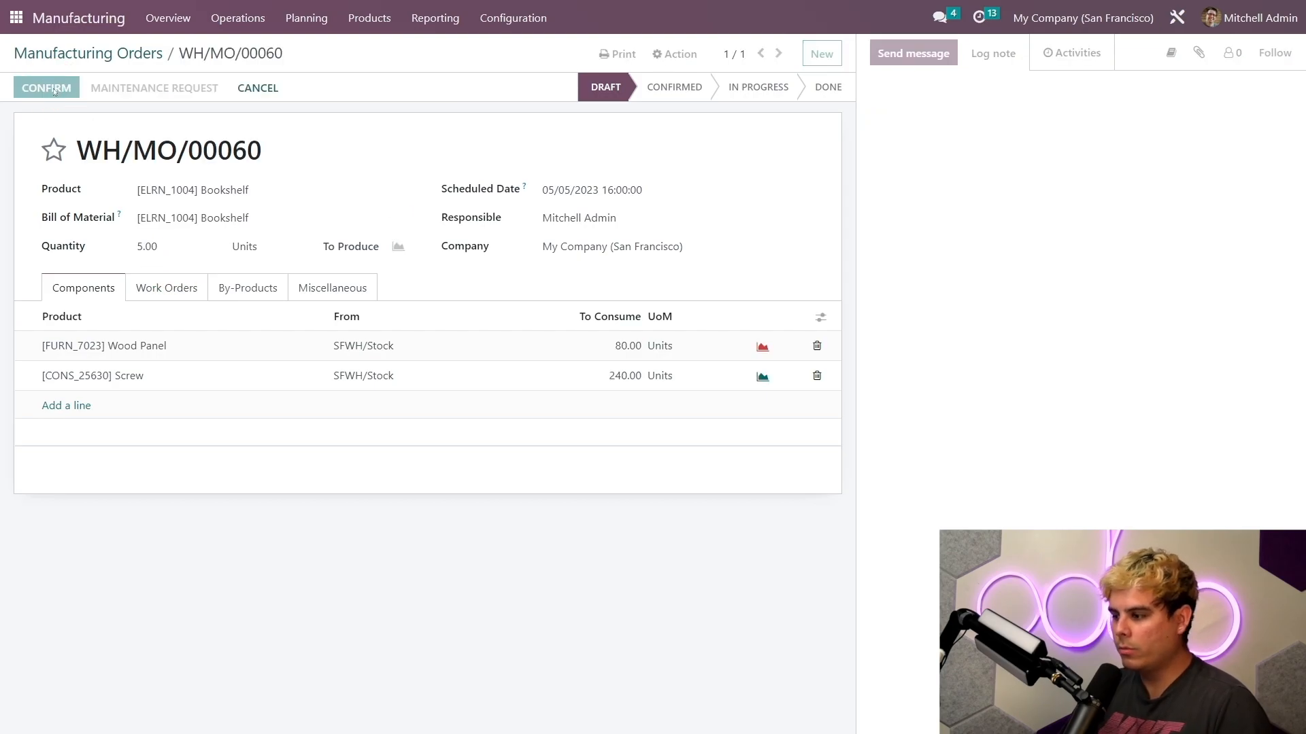
{"action": "left_click", "coordinate": [45, 88]}
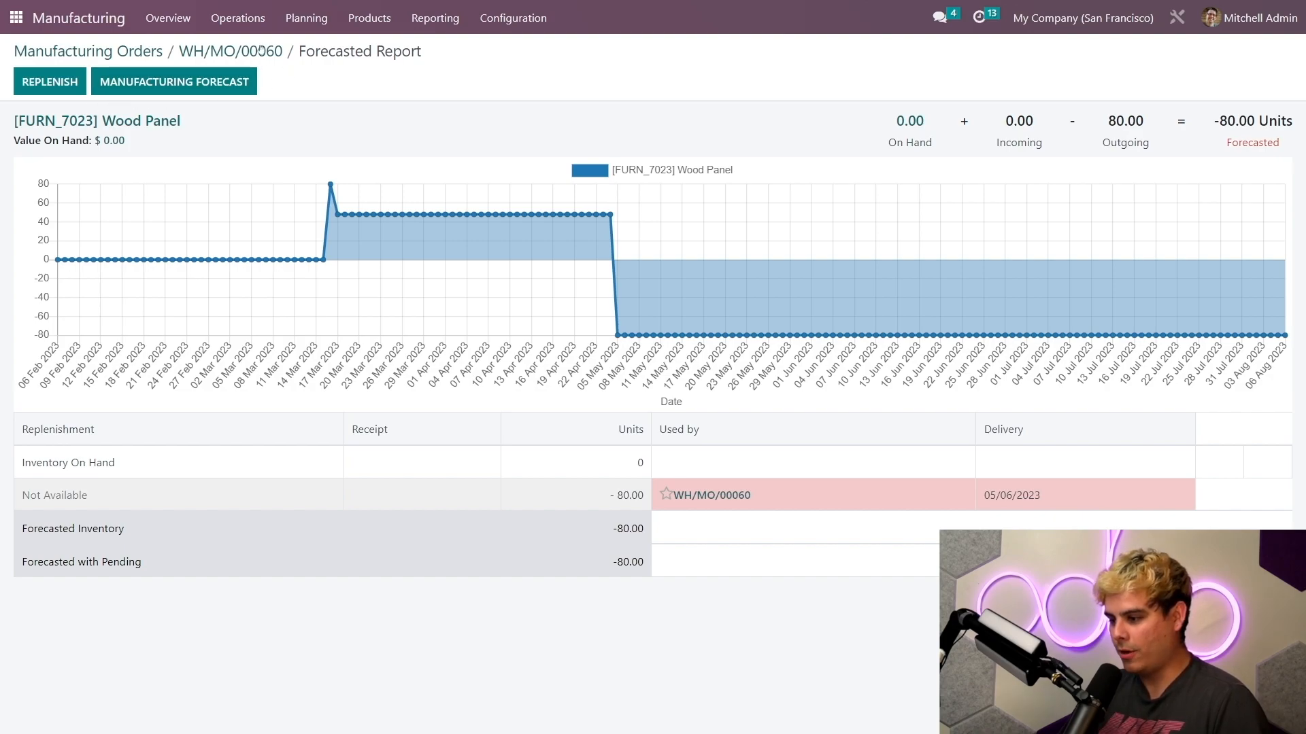
Step: Return to WH/MO/00060 and review its Assembly work order waiting for components
{"action": "left_click", "coordinate": [231, 52]}
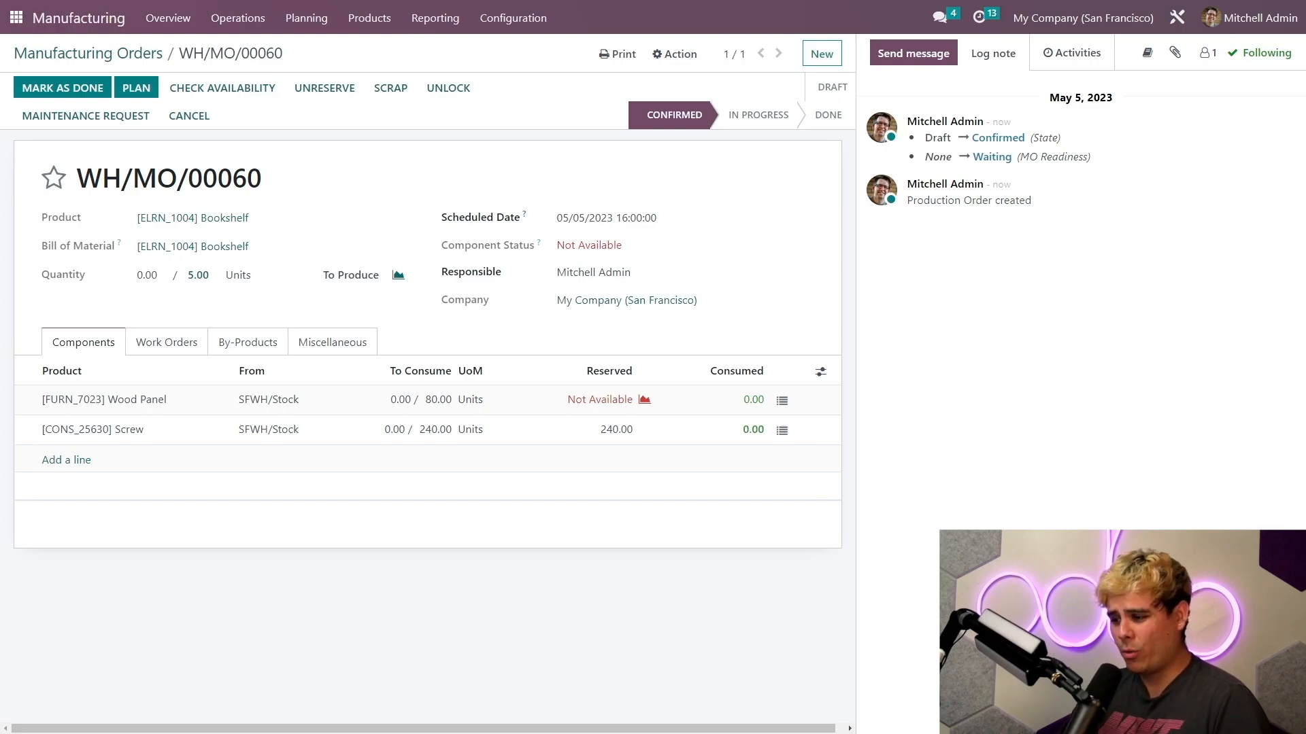
{"action": "left_click", "coordinate": [166, 342]}
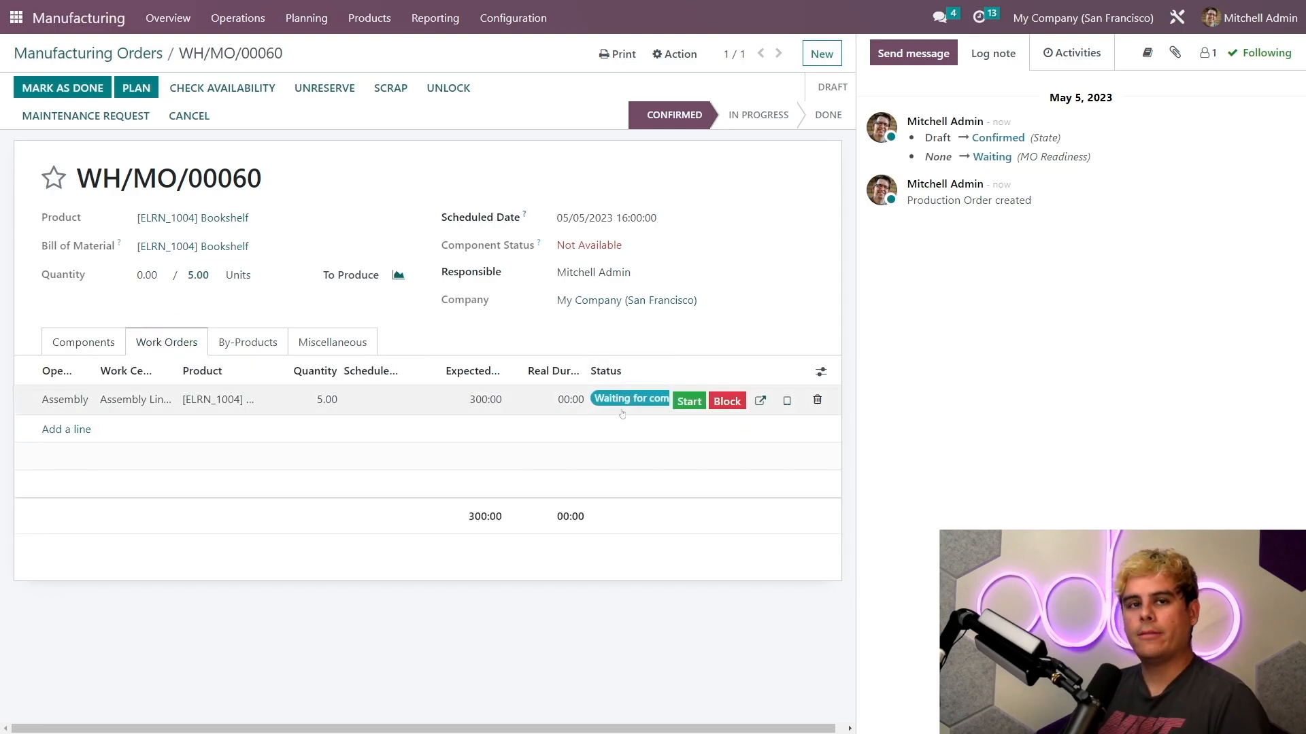
{"action": "mouse_move", "coordinate": [628, 399]}
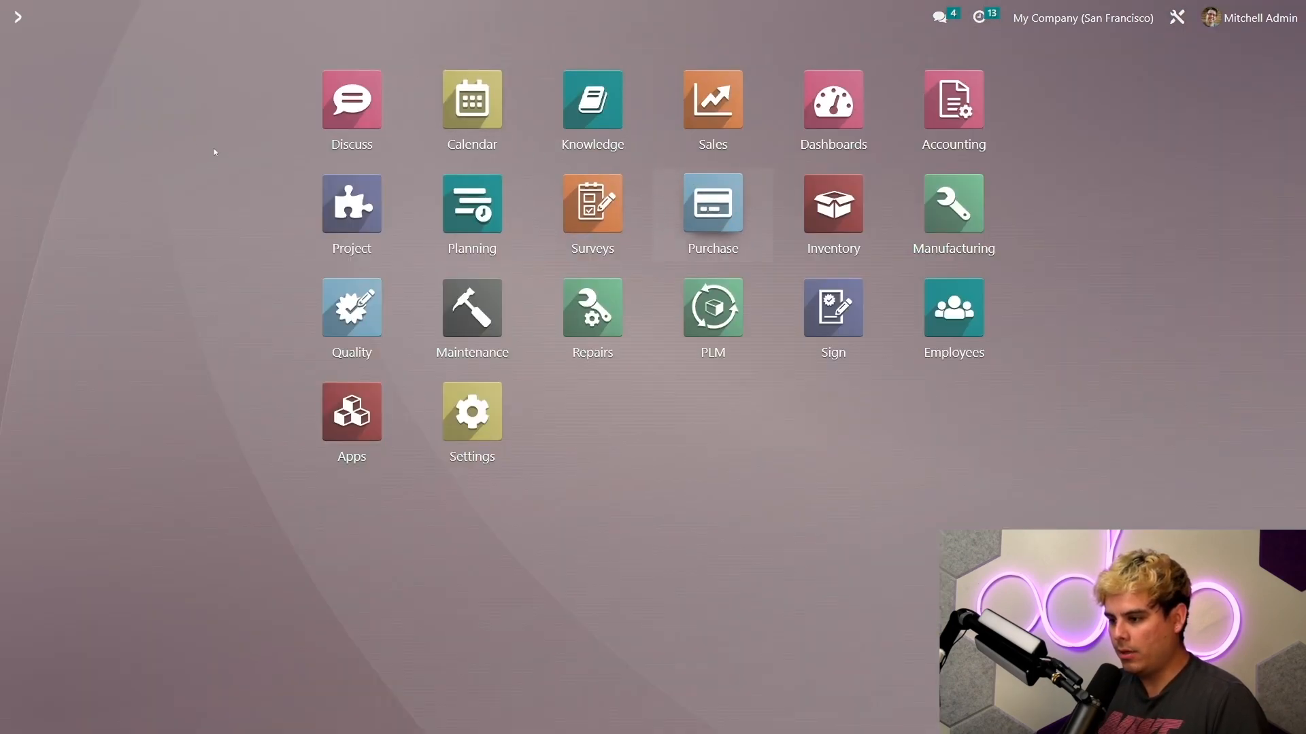
Step: Start a new request for quotation with Wood Corner as the vendor
{"action": "left_click", "coordinate": [712, 202]}
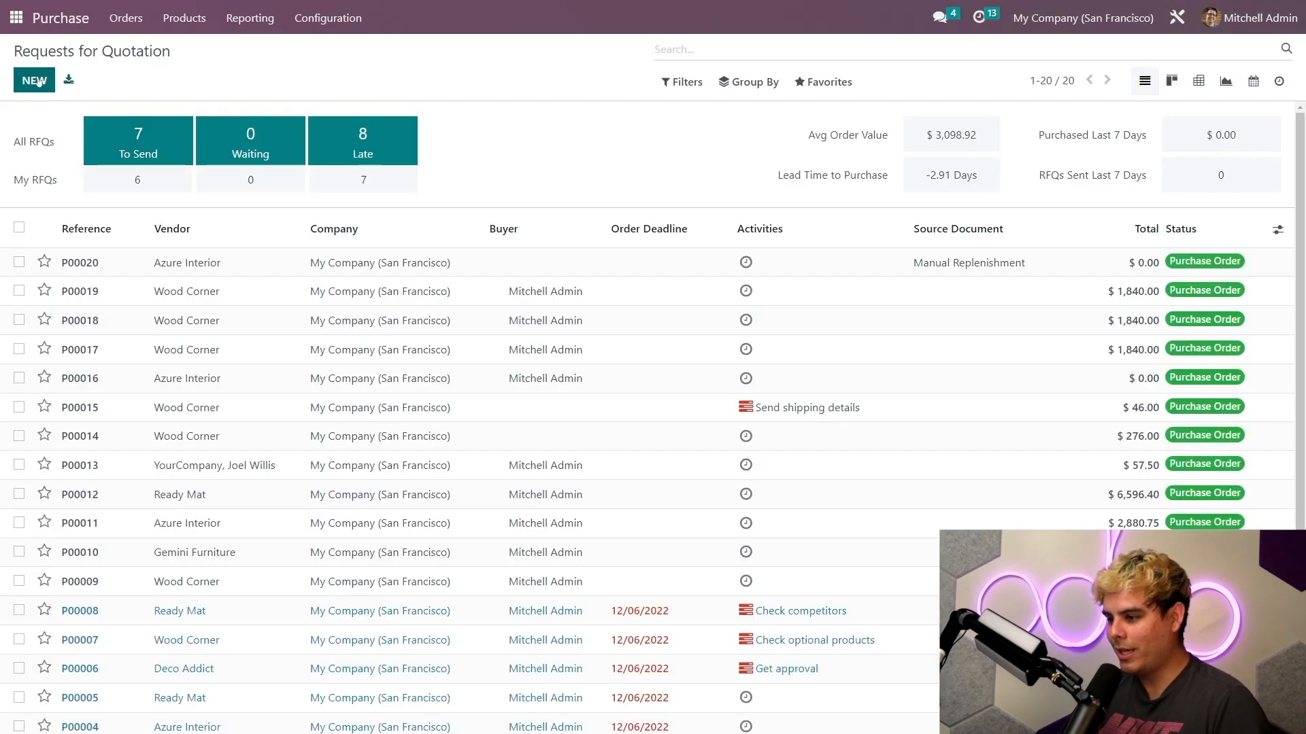
{"action": "left_click", "coordinate": [34, 81]}
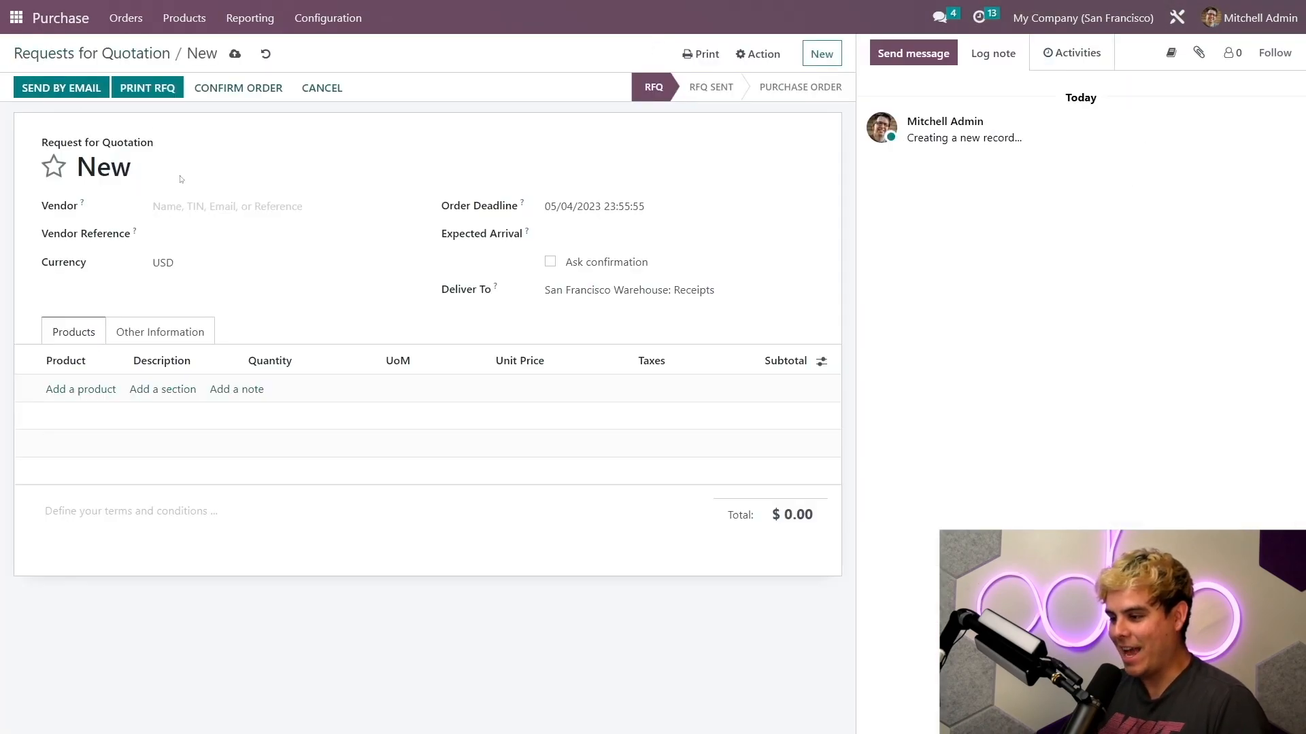
{"action": "left_click", "coordinate": [249, 205]}
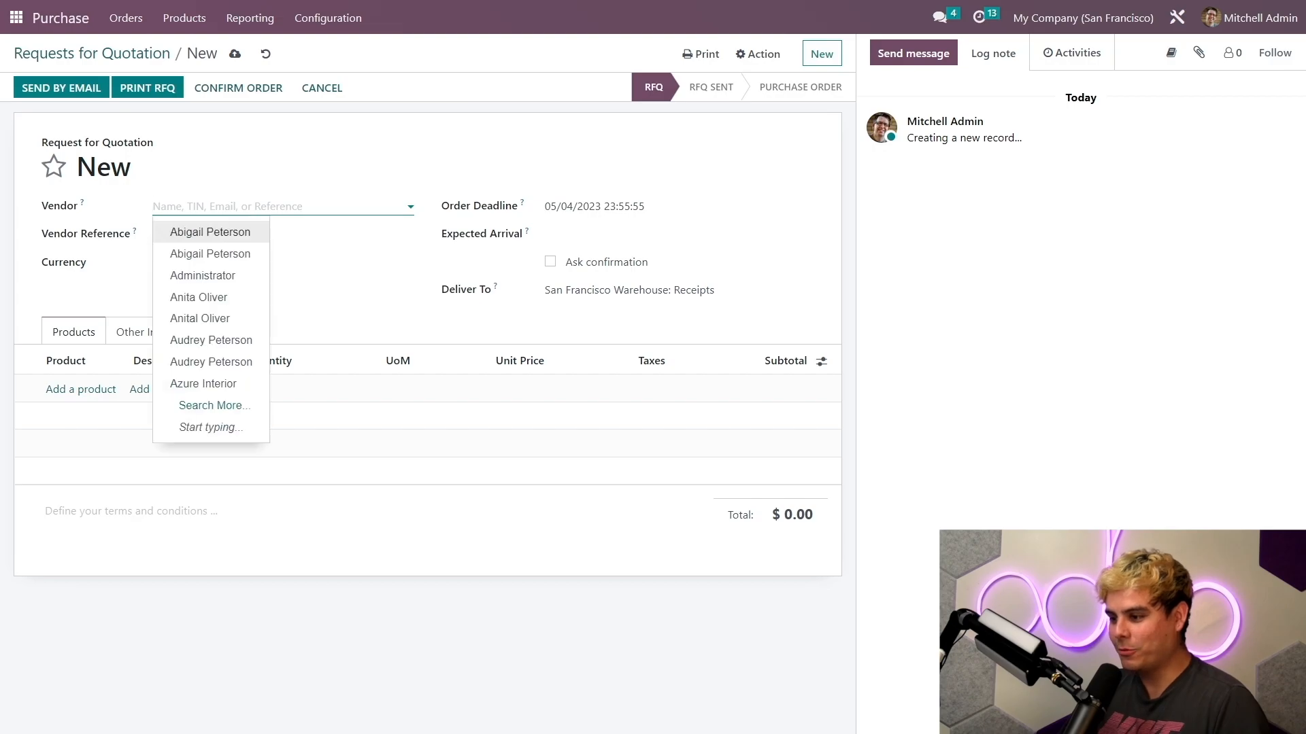
{"action": "type", "text": "wood"}
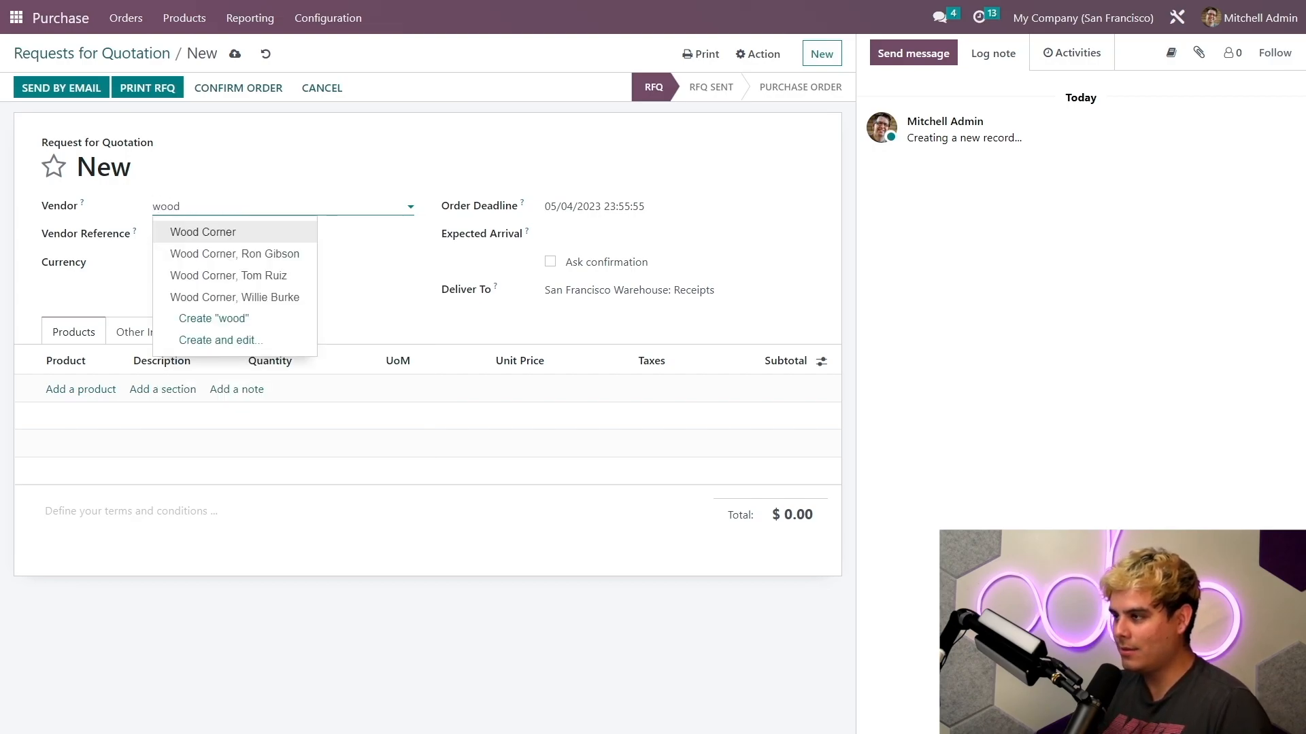
{"action": "left_click", "coordinate": [201, 232]}
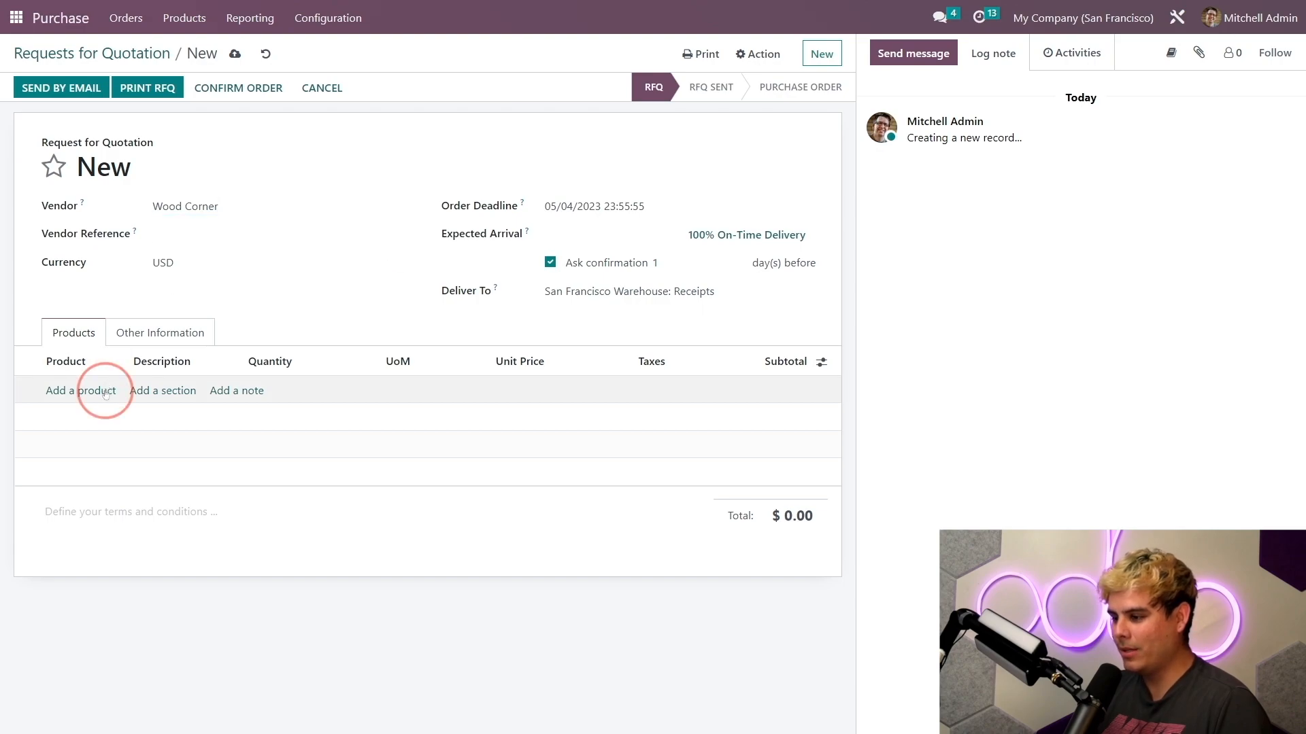
Step: Add 80 Wood Panels with expected arrival 05/05/2023 at 08:55
{"action": "type", "text": "wood"}
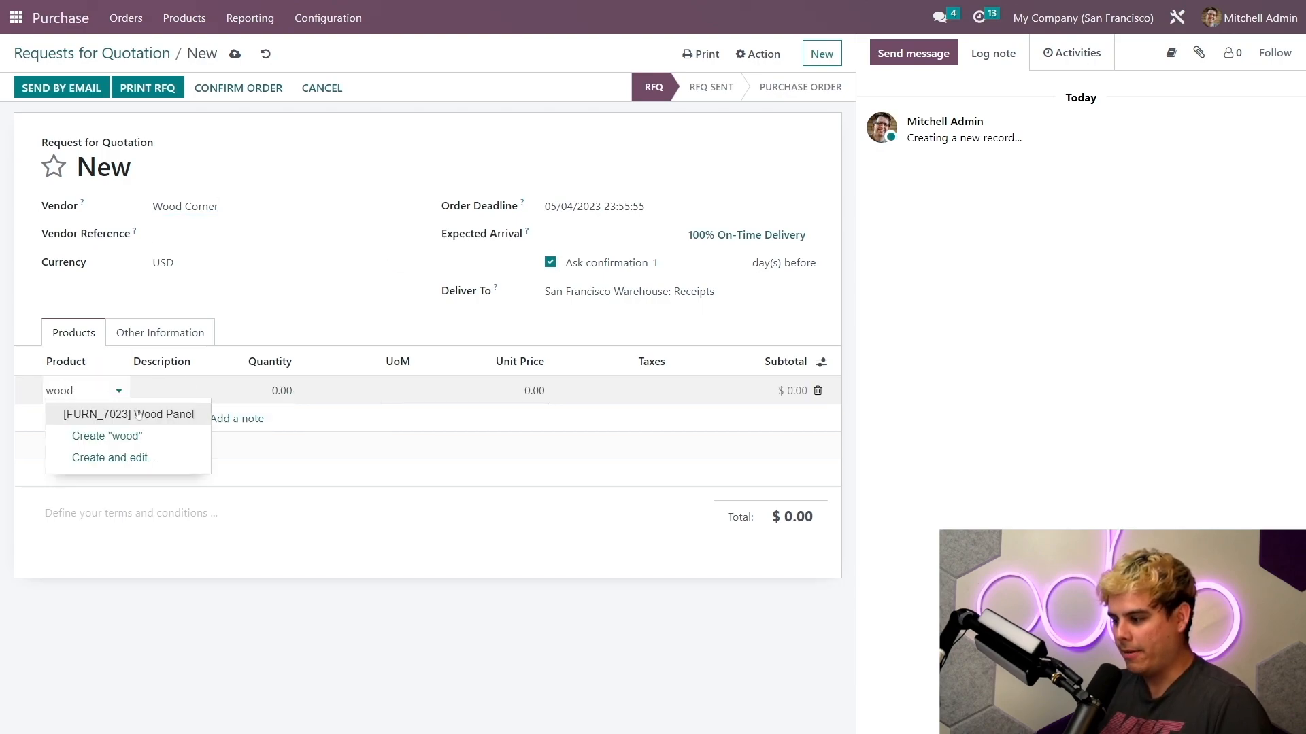
{"action": "left_click", "coordinate": [129, 414]}
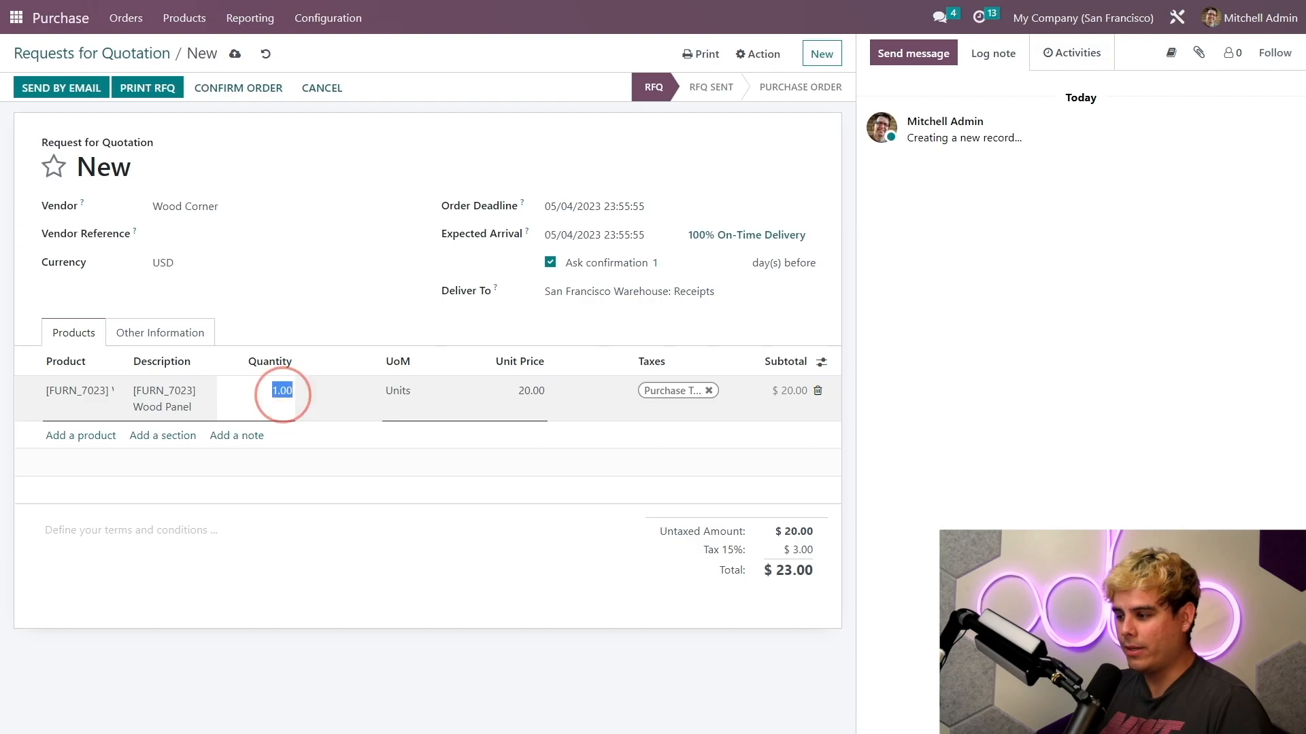
{"action": "type", "text": "800"}
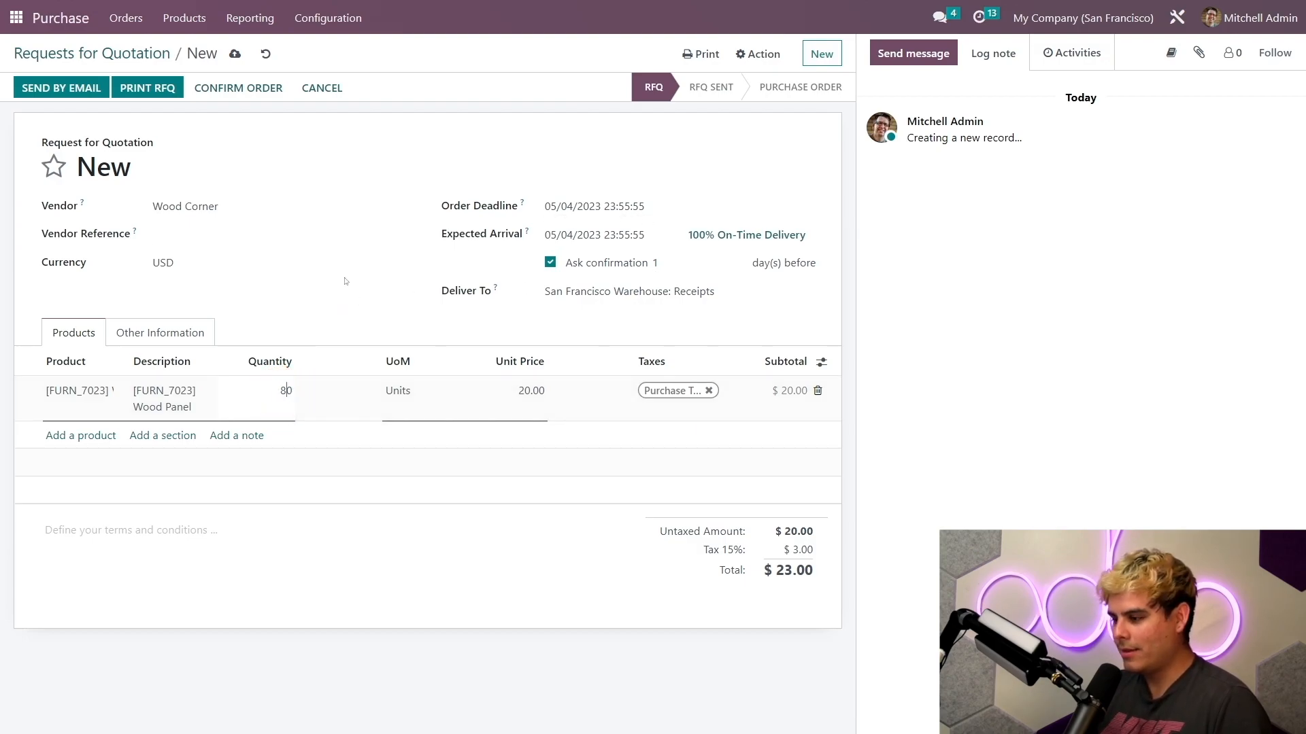
{"action": "type", "text": "80"}
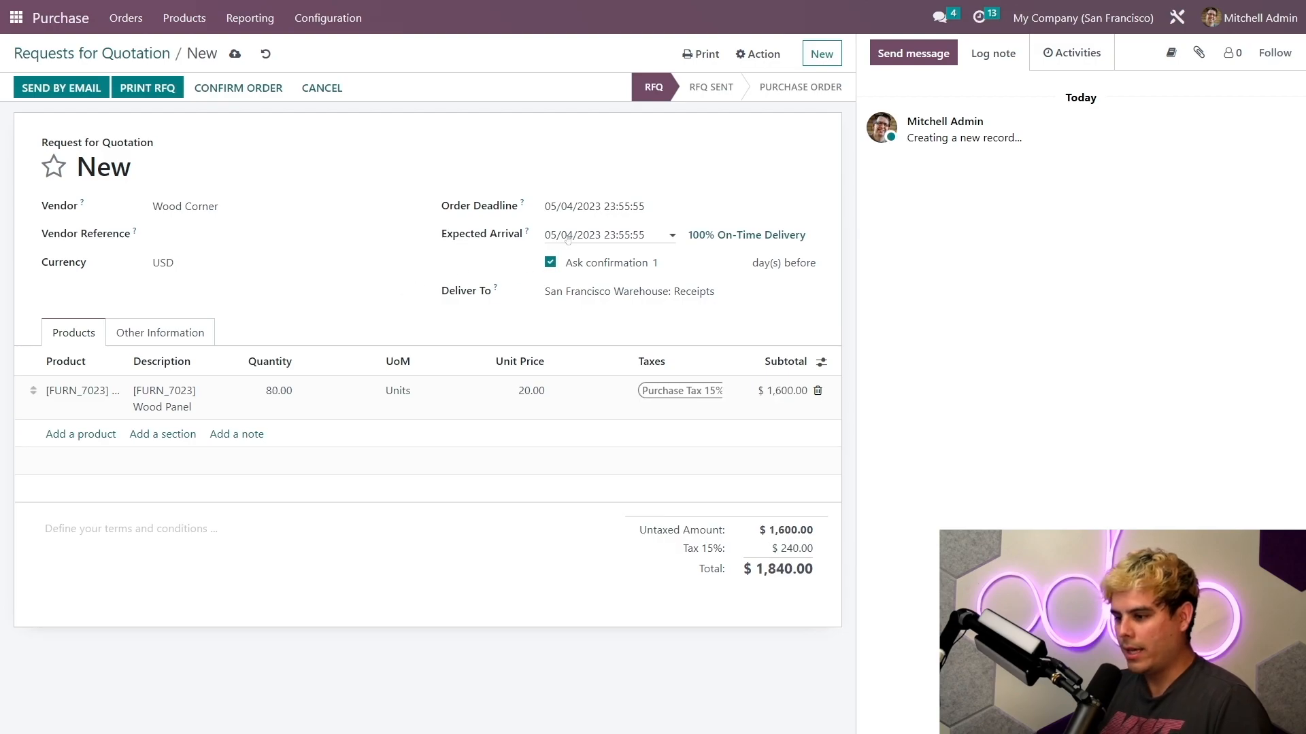
{"action": "left_click", "coordinate": [608, 234]}
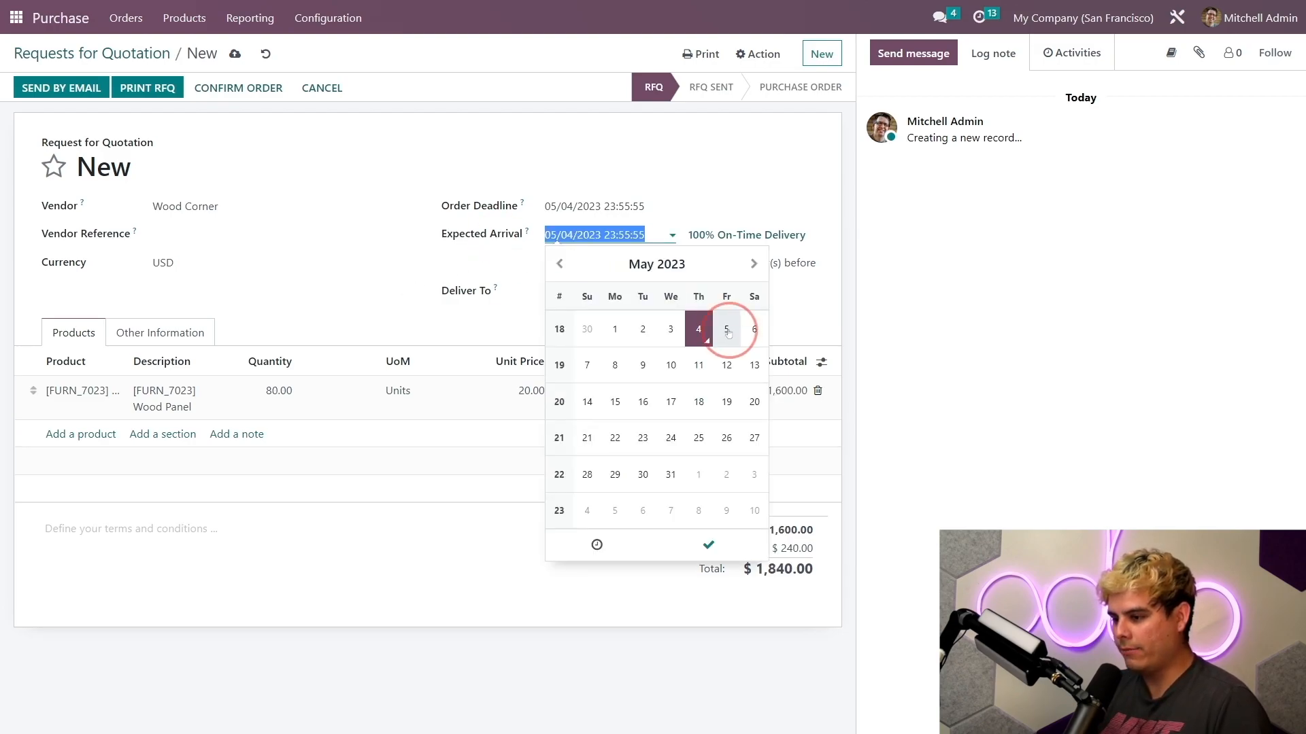
{"action": "left_click", "coordinate": [727, 328]}
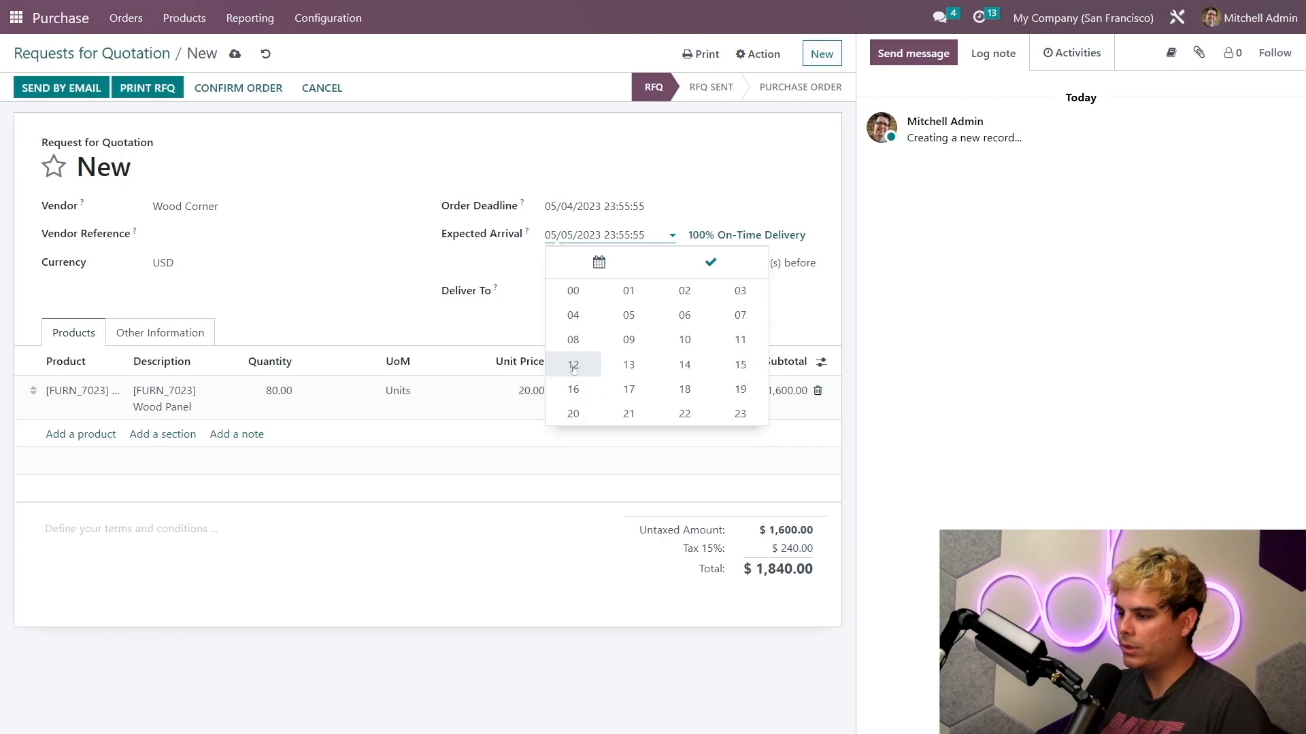
{"action": "left_click", "coordinate": [572, 365]}
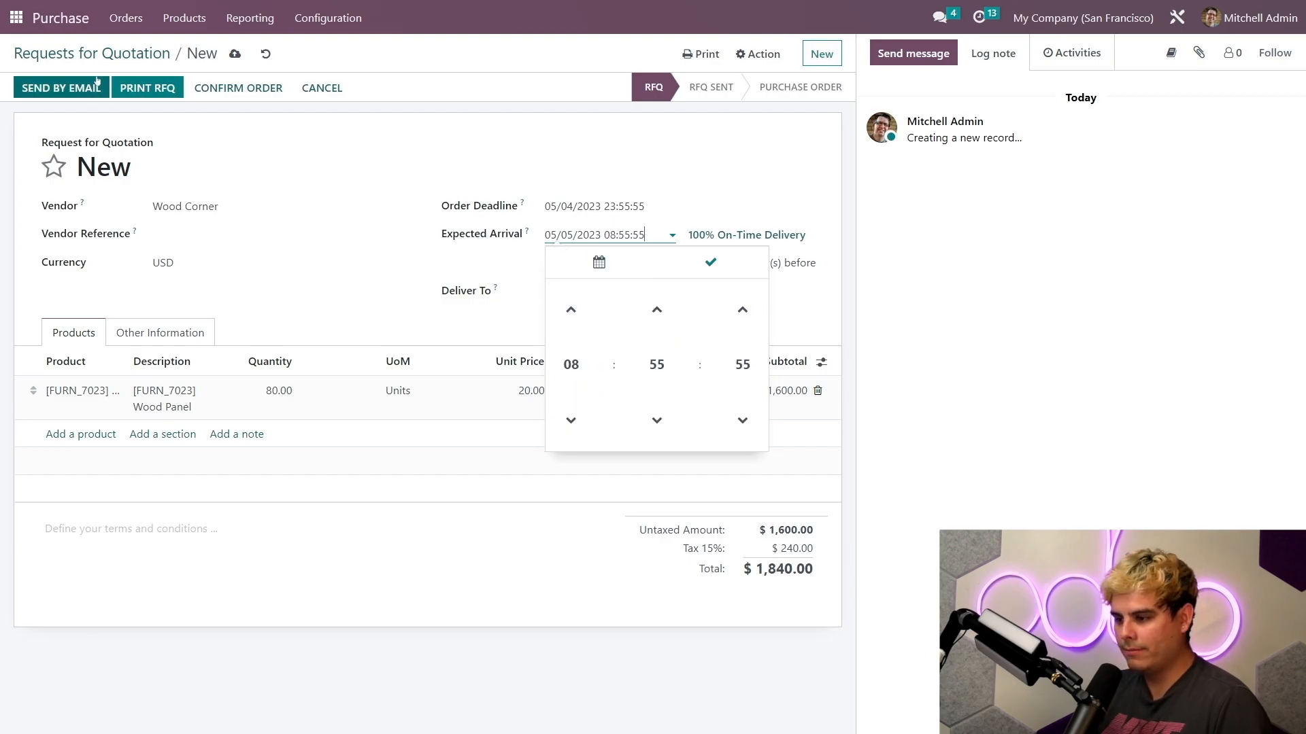
{"action": "left_click", "coordinate": [238, 87]}
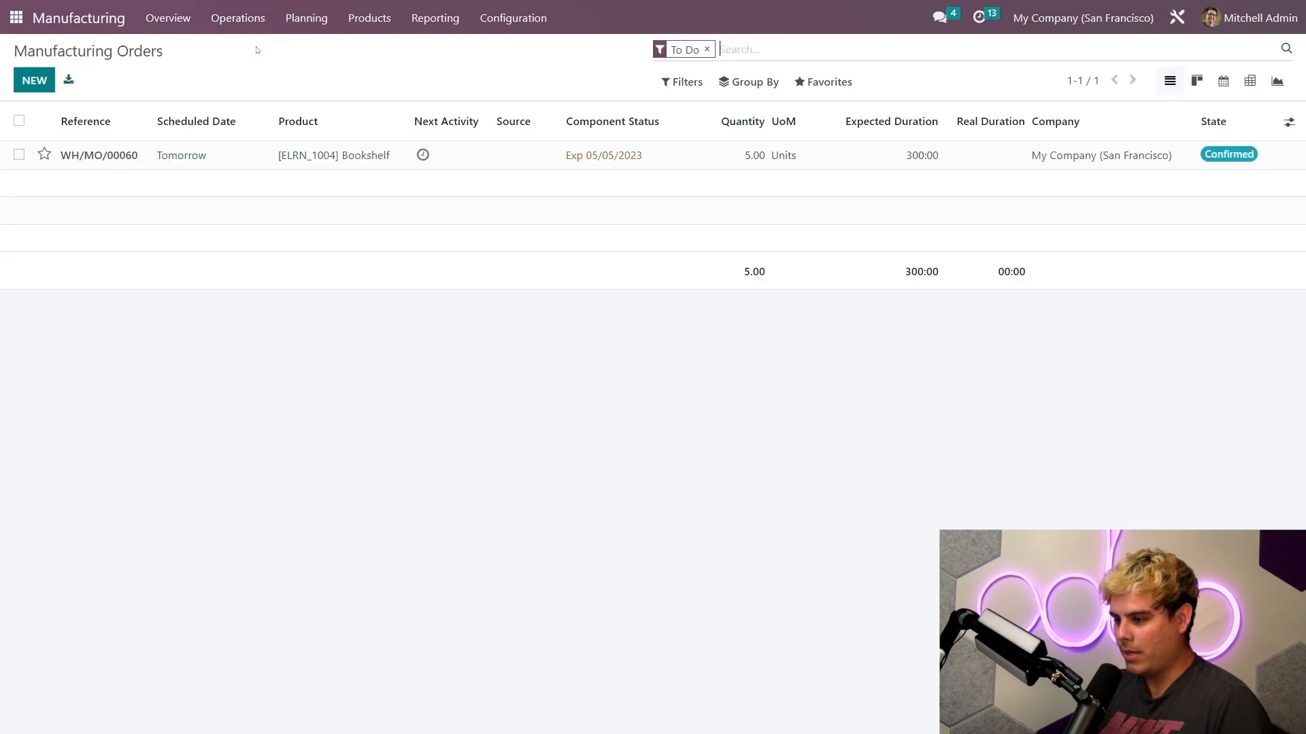
Step: Check WH/MO/00060: Wood Panels expected 5 May, 240 Screws reserved; then return home
{"action": "left_click", "coordinate": [98, 155]}
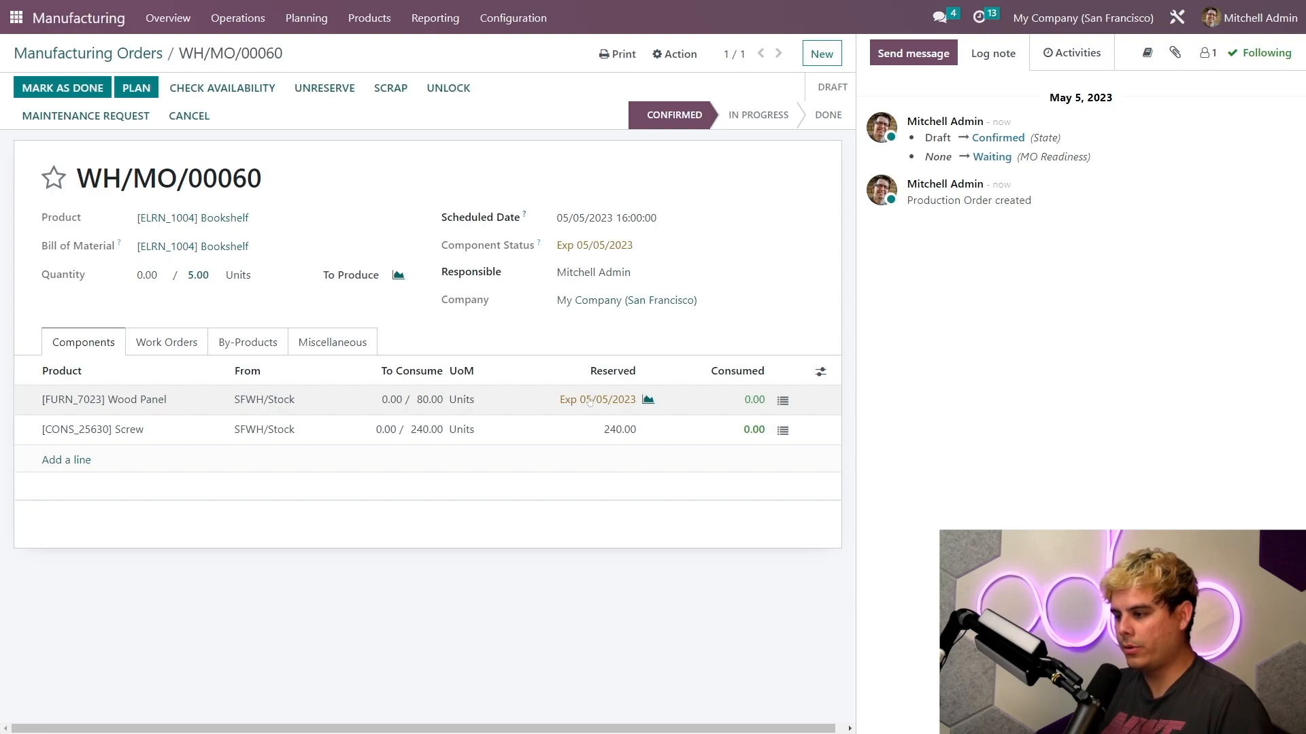
{"action": "left_click", "coordinate": [15, 16]}
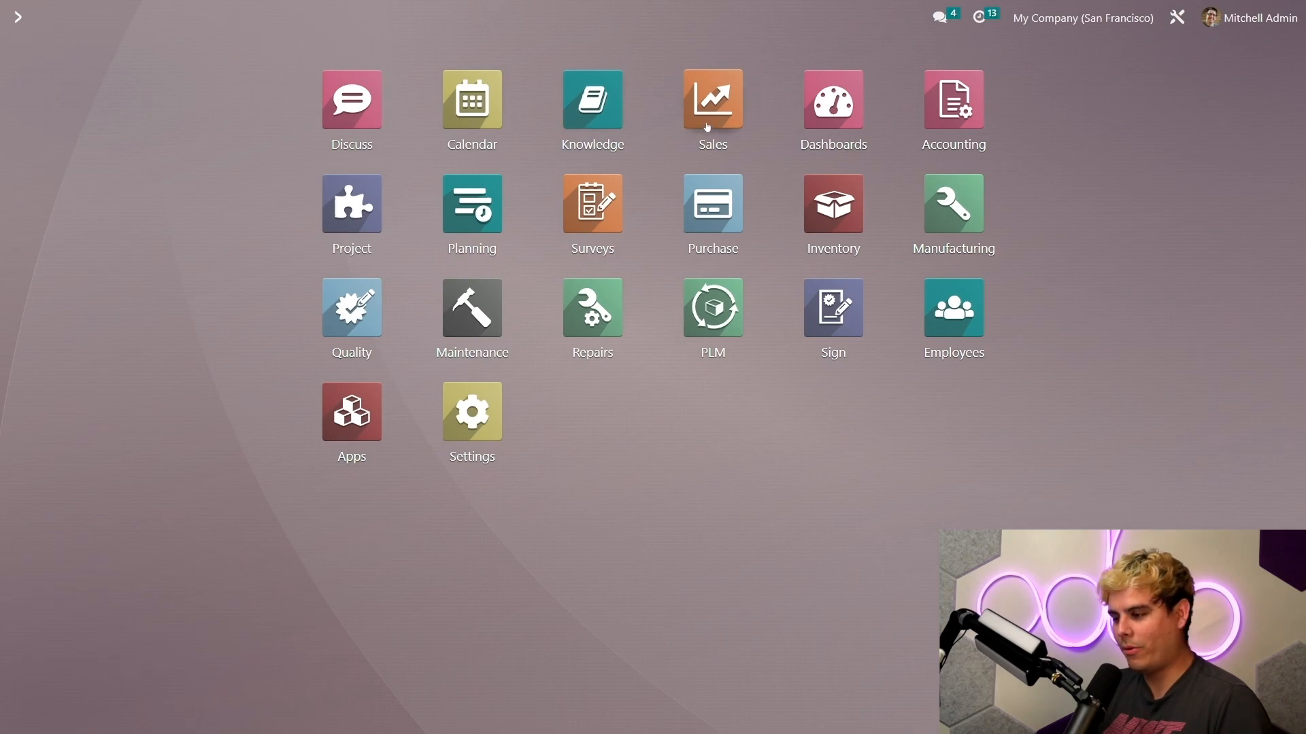
{"action": "mouse_move", "coordinate": [711, 211]}
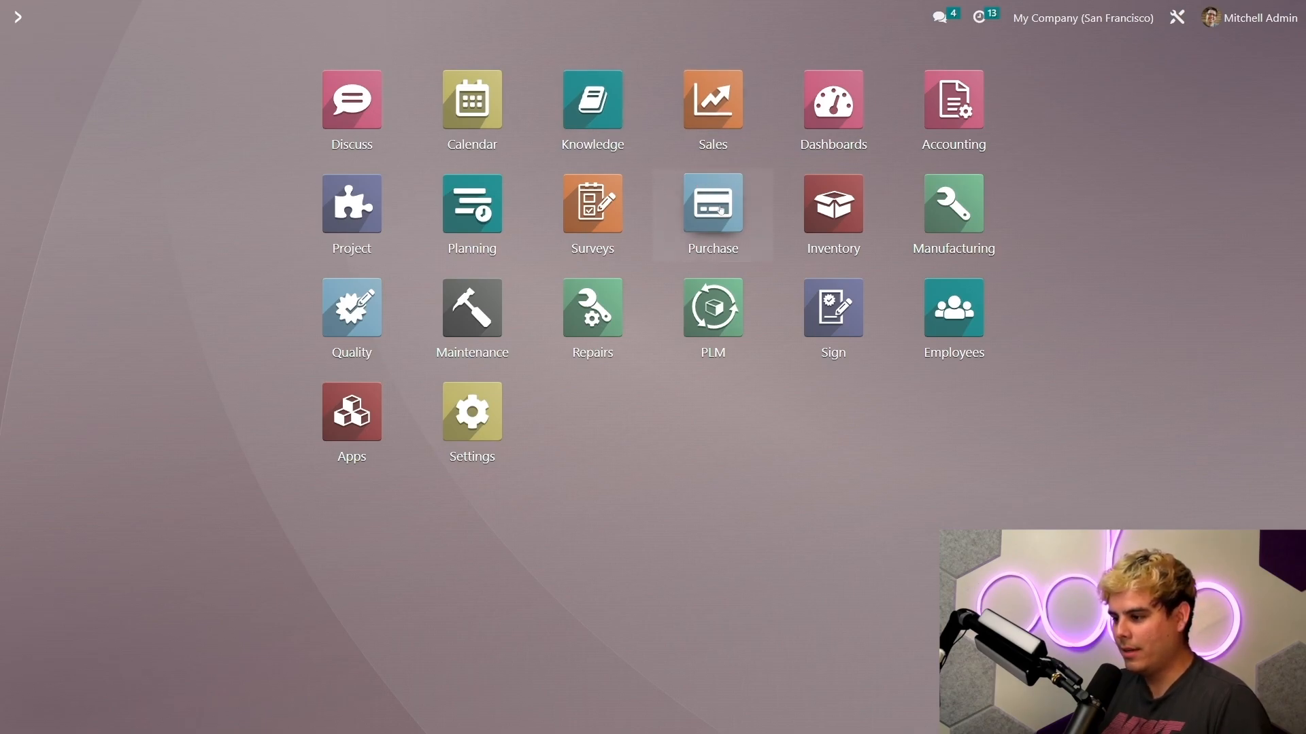
Step: Receive P00021's 80 Wood Panels from Wood Corner by validating receipt SFWH/IN/00018
{"action": "left_click", "coordinate": [711, 200]}
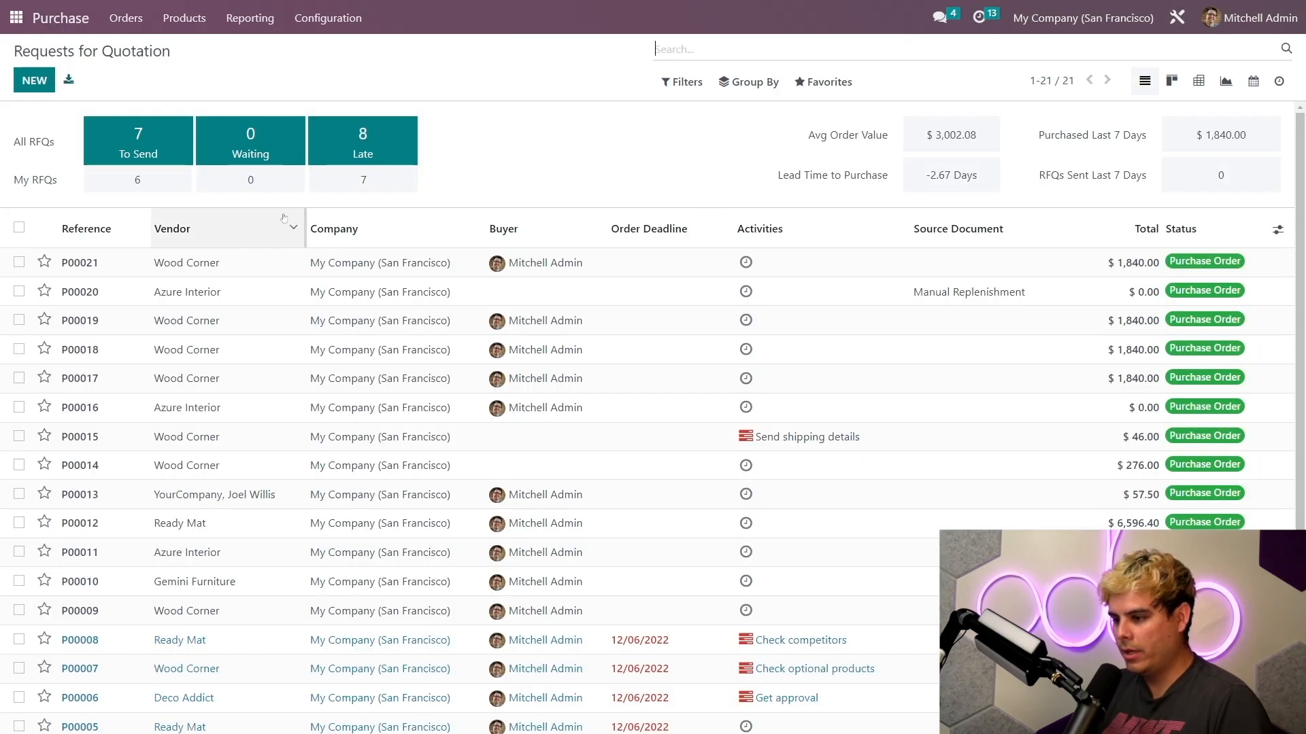
{"action": "left_click", "coordinate": [80, 263]}
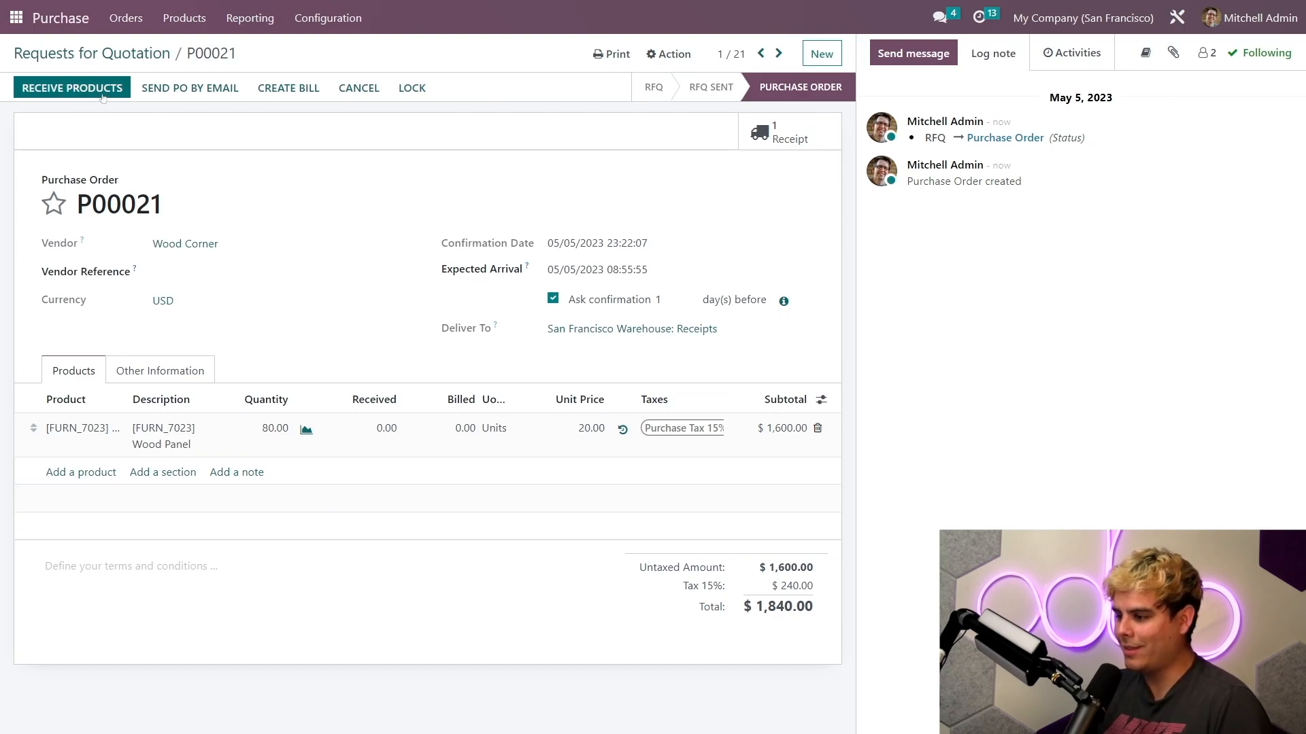
{"action": "left_click", "coordinate": [71, 87]}
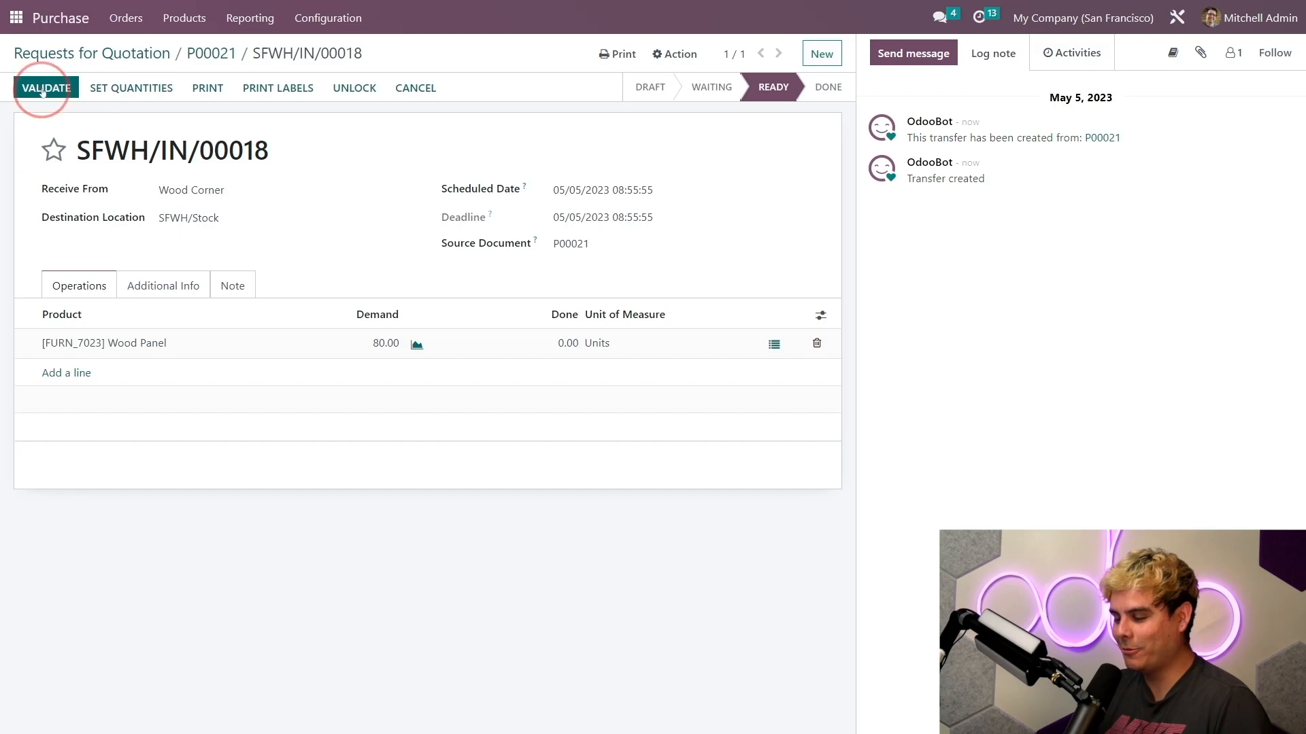
{"action": "left_click", "coordinate": [47, 87]}
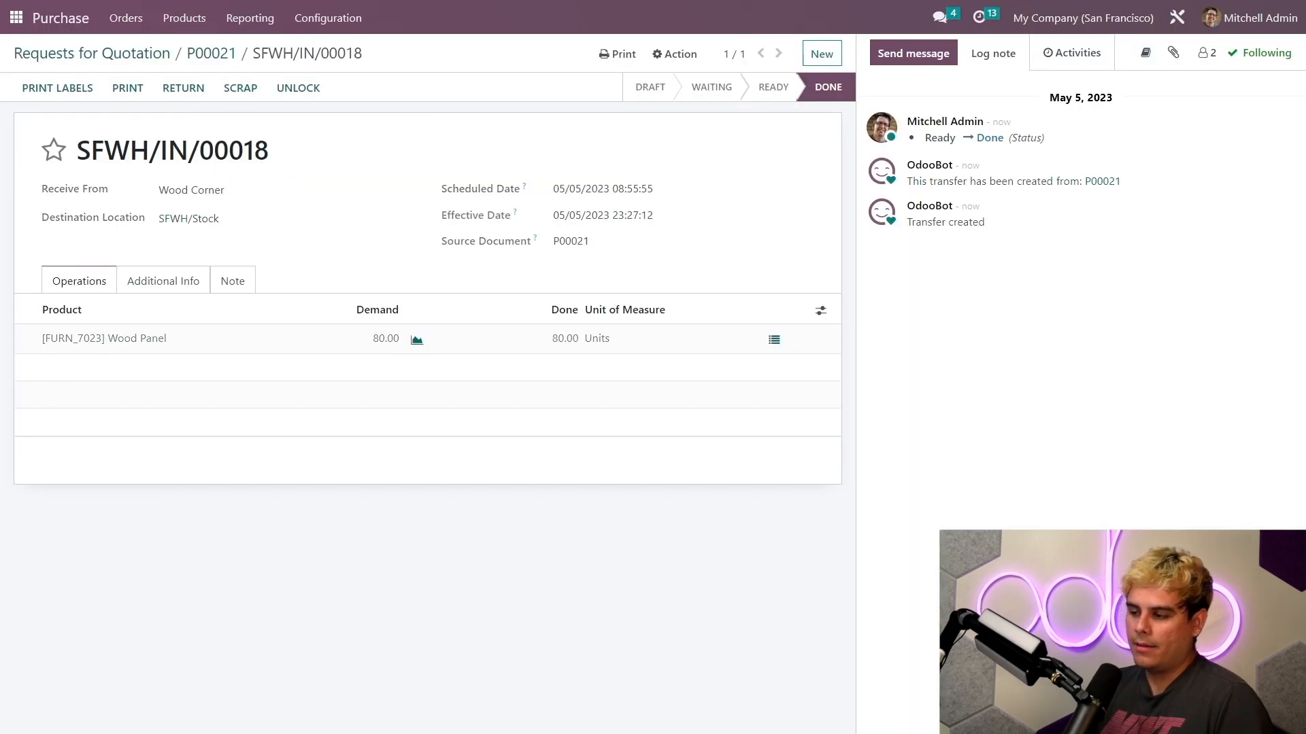
{"action": "mouse_move", "coordinate": [265, 129]}
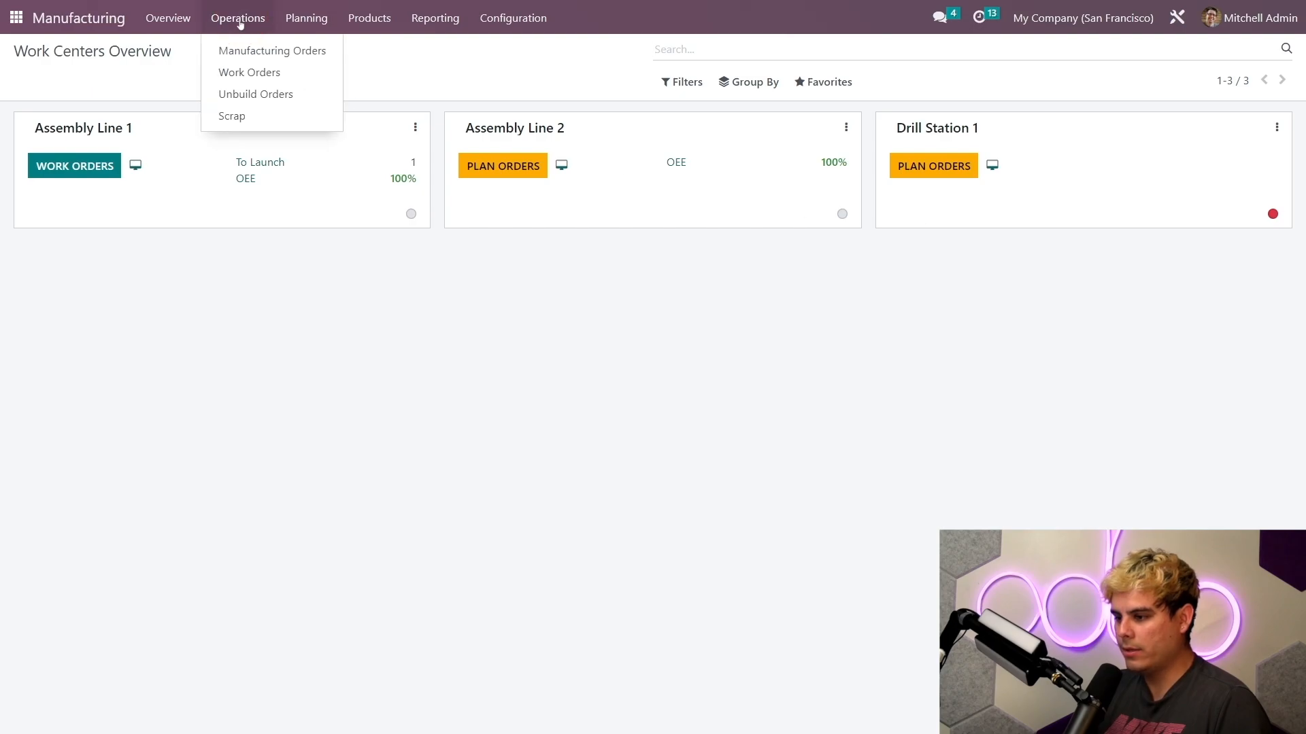
Step: Check WH/MO/00060's work orders, then open the work orders list showing Assembly Ready
{"action": "left_click", "coordinate": [271, 51]}
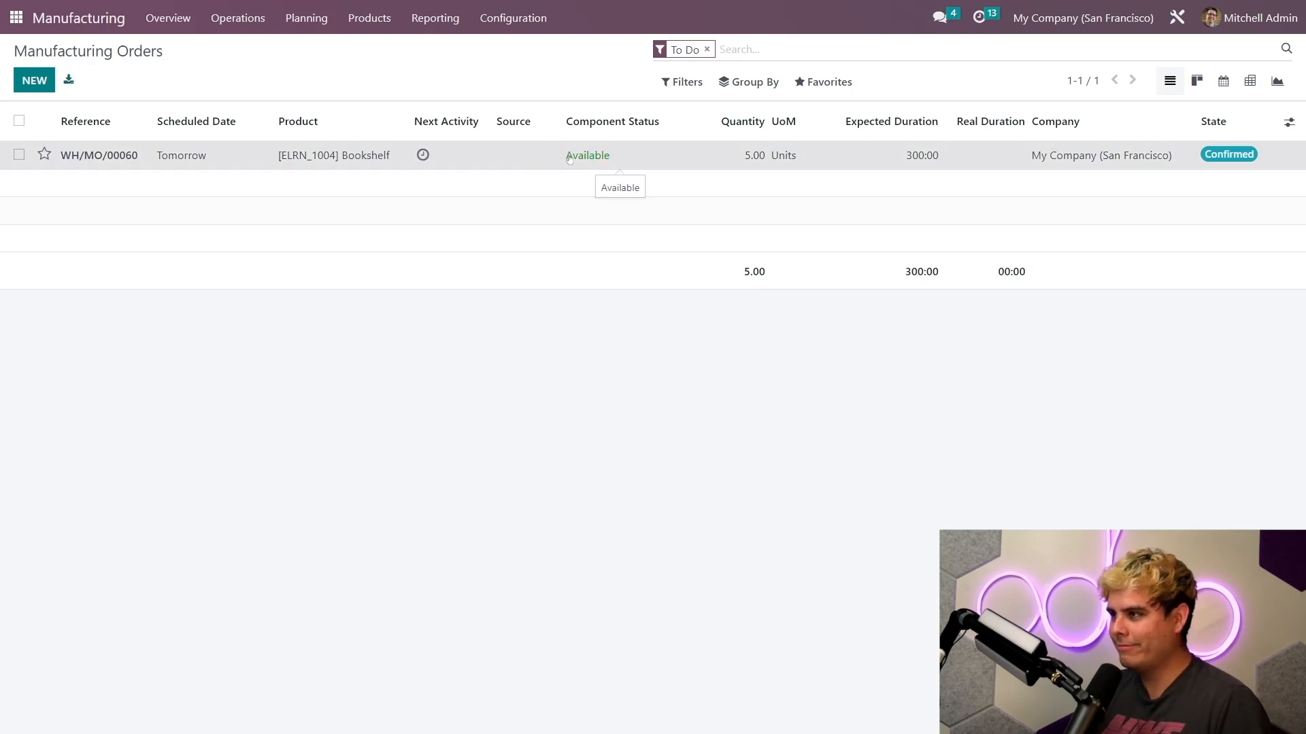
{"action": "left_click", "coordinate": [98, 155]}
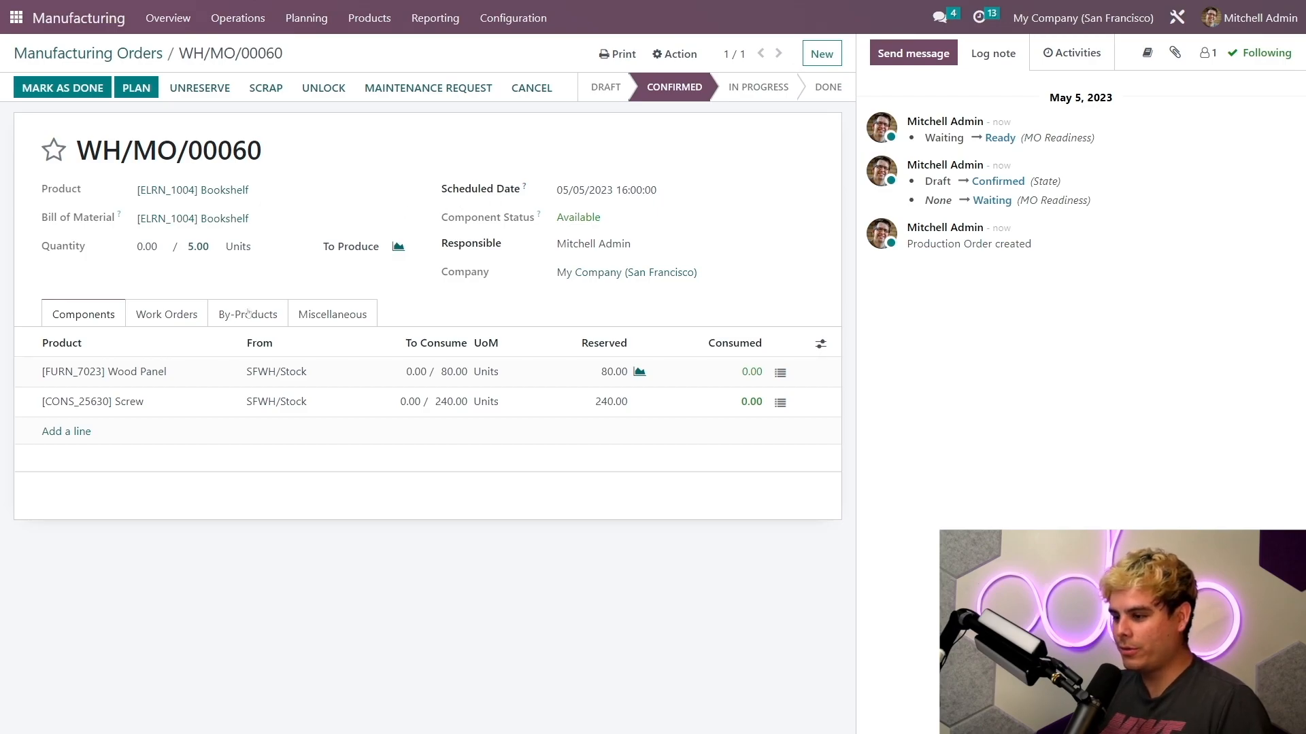
{"action": "left_click", "coordinate": [167, 314]}
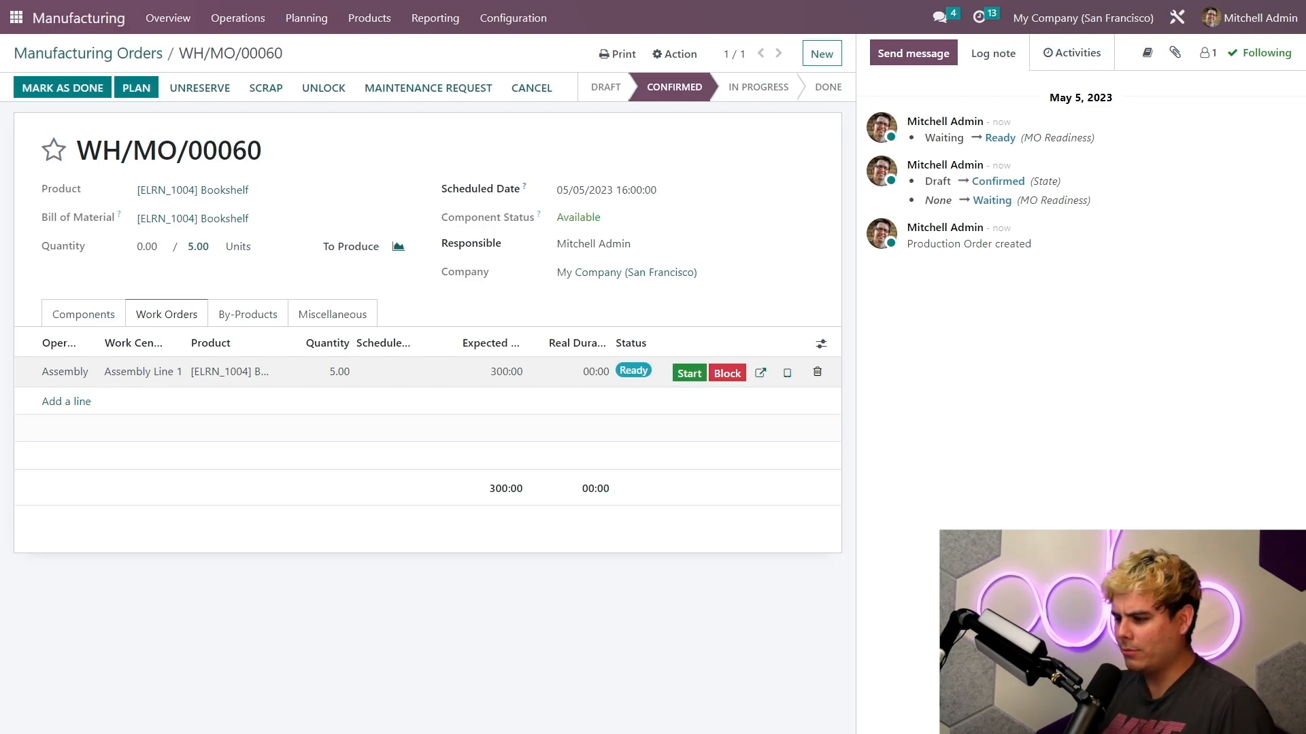
{"action": "left_click", "coordinate": [237, 17]}
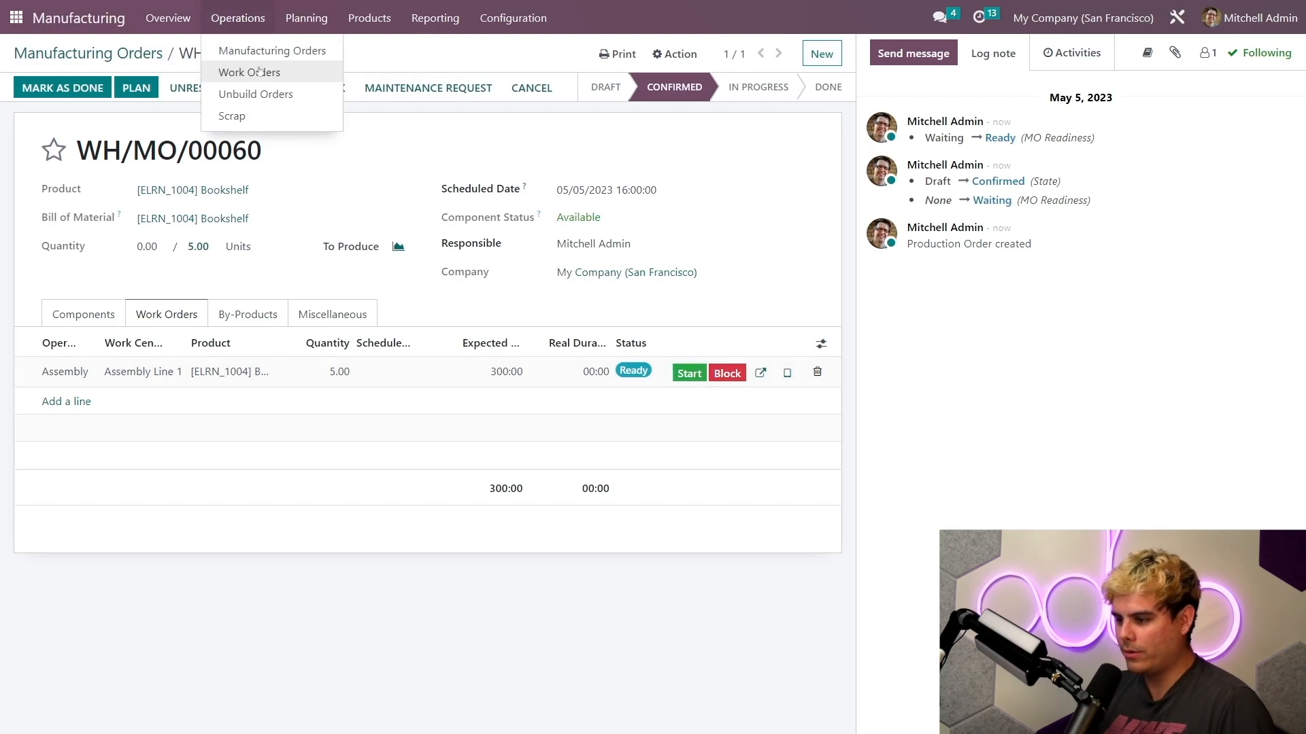
{"action": "left_click", "coordinate": [248, 72]}
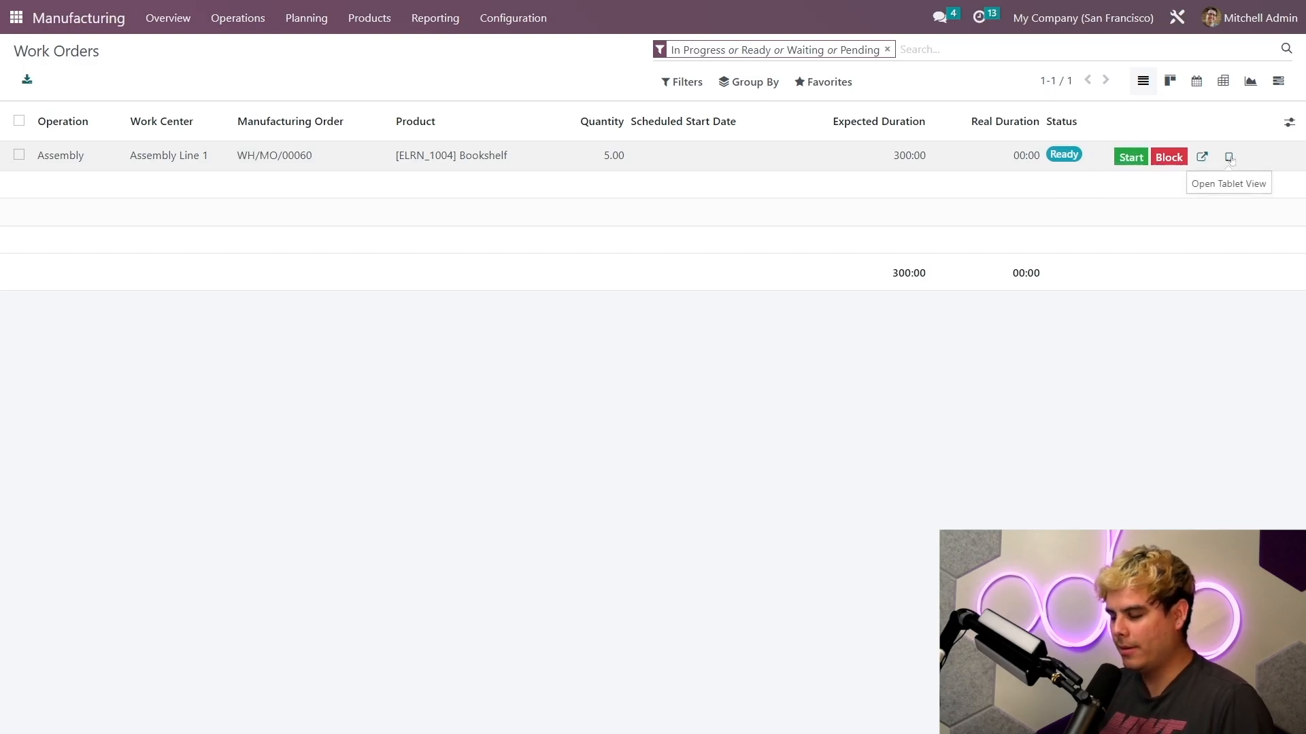
Step: Open the Assembly work order in Tablet View with Marc Demo as worker
{"action": "left_click", "coordinate": [1229, 157]}
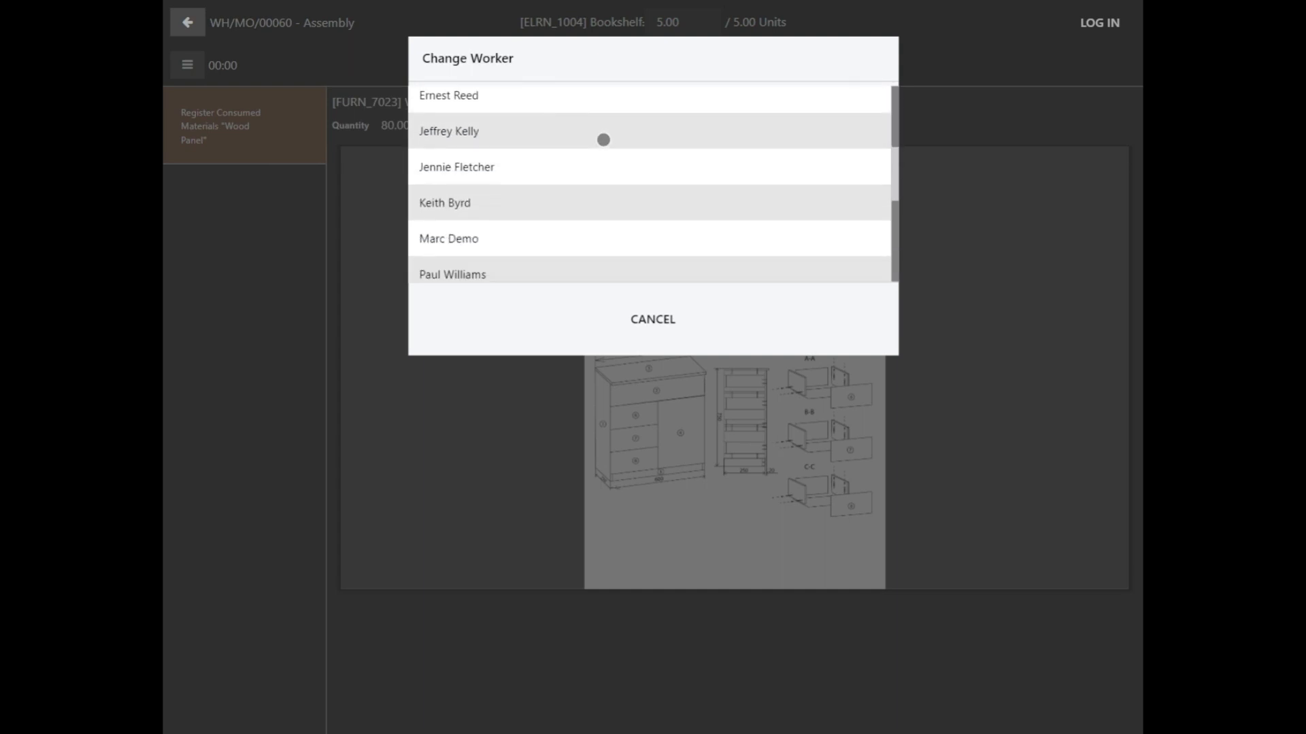
{"action": "scroll", "scroll_direction": "down", "scroll_amount": 3}
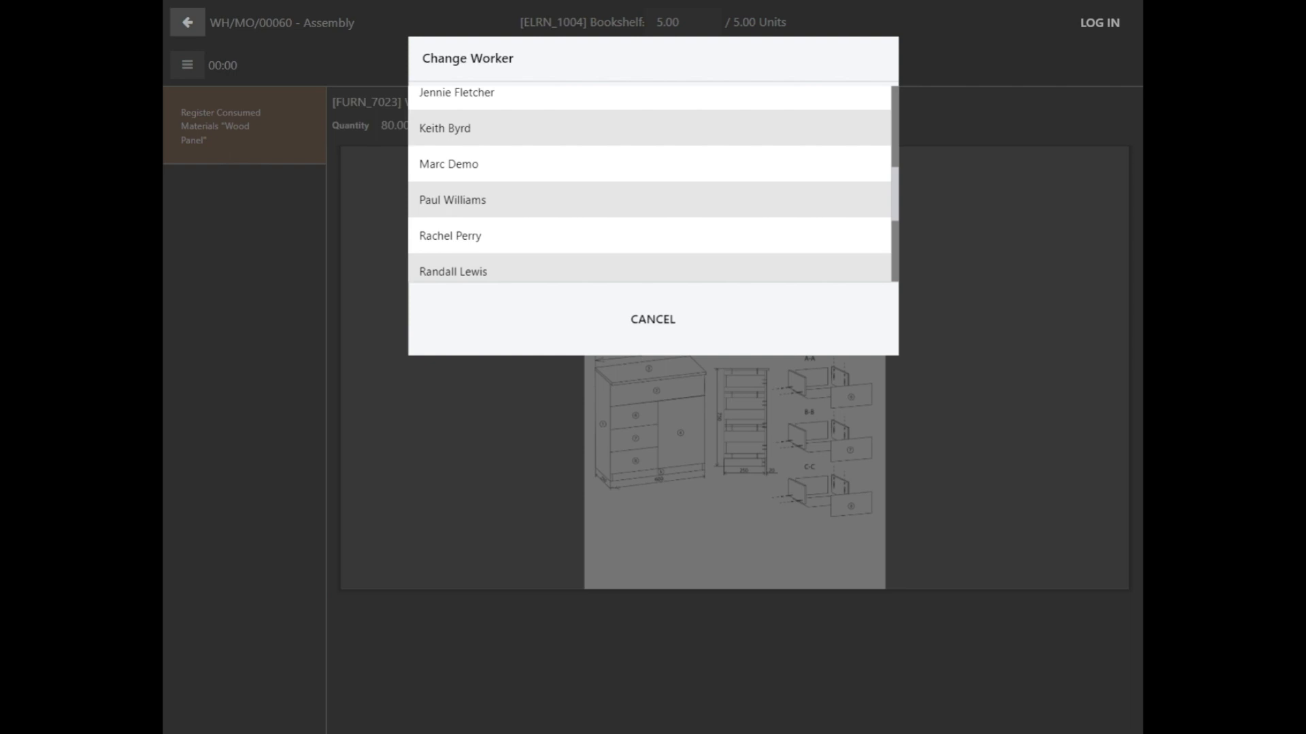
{"action": "left_click", "coordinate": [448, 164]}
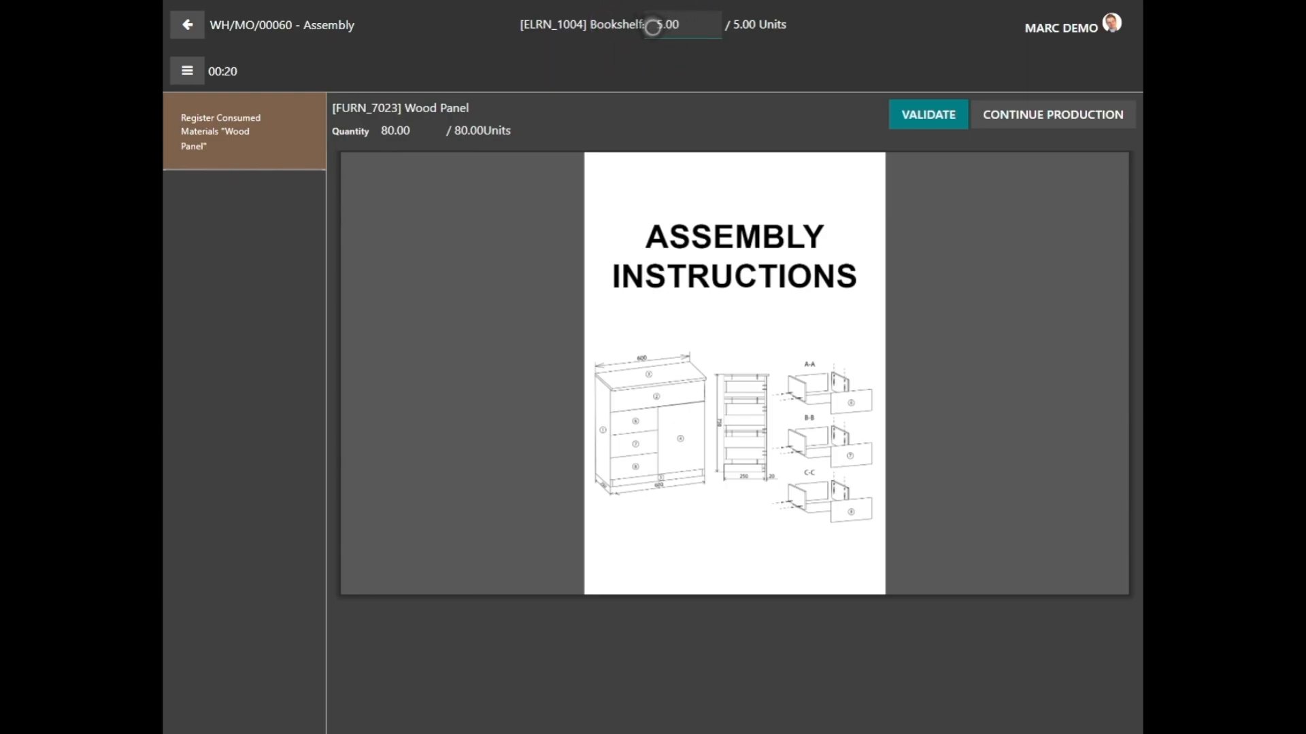
Step: Record 2 bookshelves with 32 wood panels consumed and reach the completion summary
{"action": "type", "text": "2"}
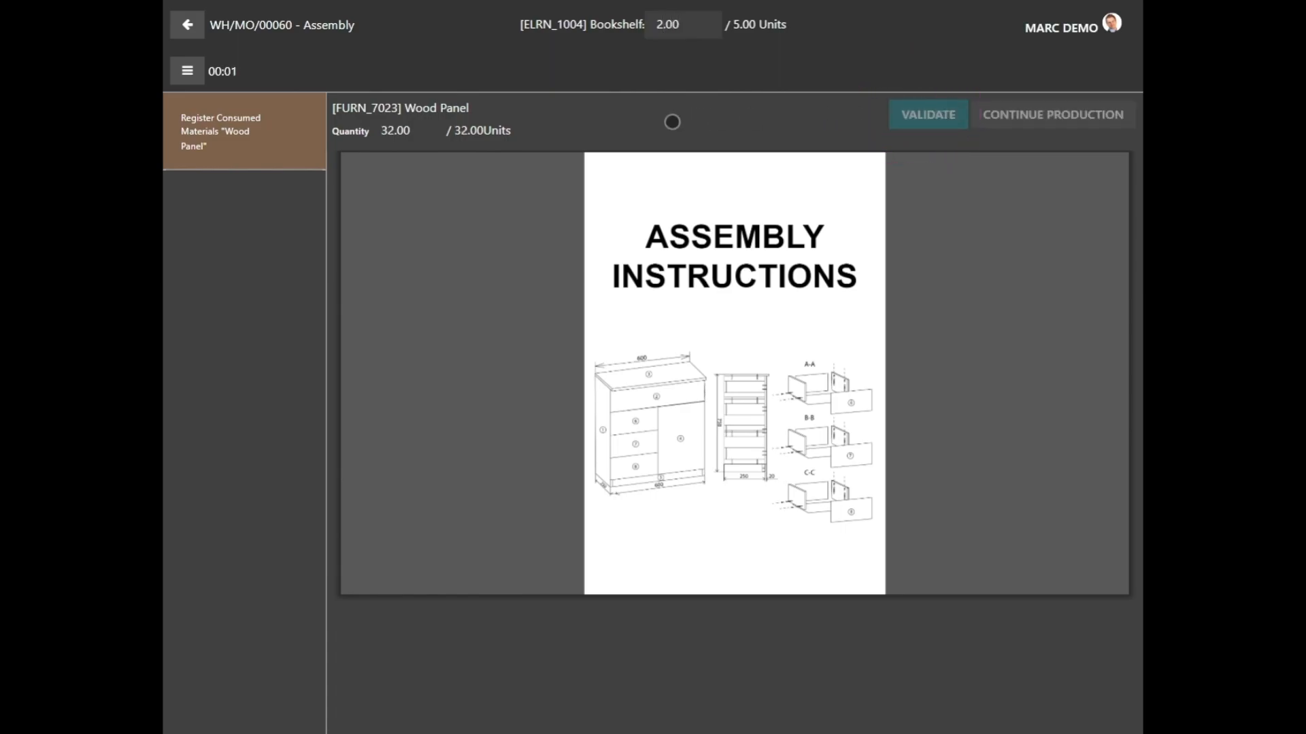
{"action": "left_click", "coordinate": [927, 115]}
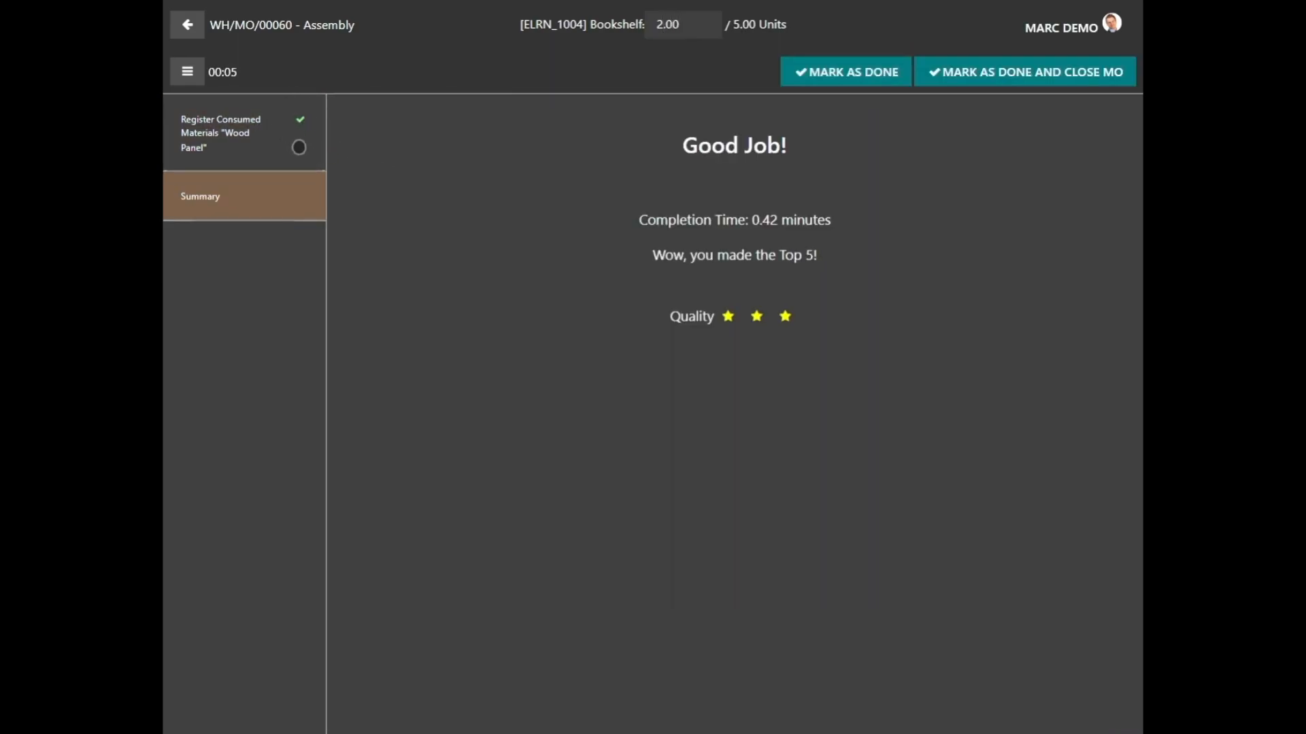
{"action": "left_click", "coordinate": [229, 133]}
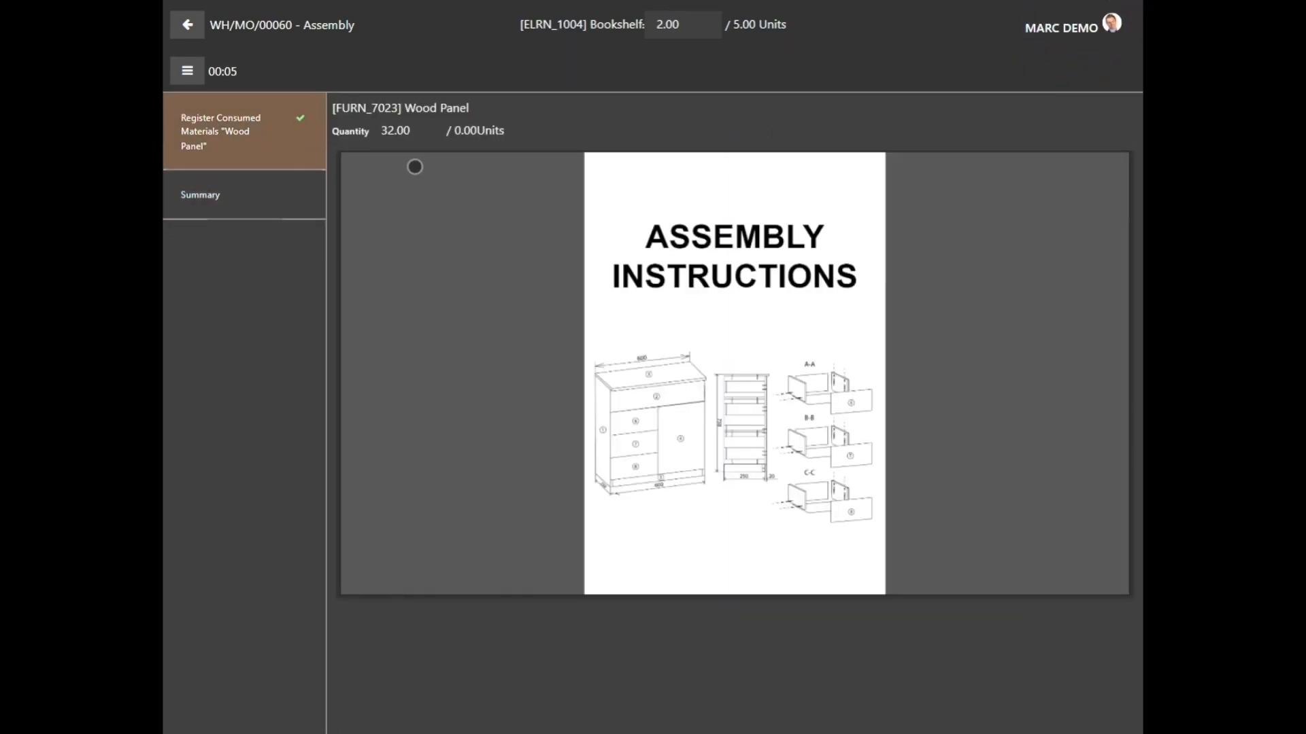
{"action": "left_click", "coordinate": [200, 195]}
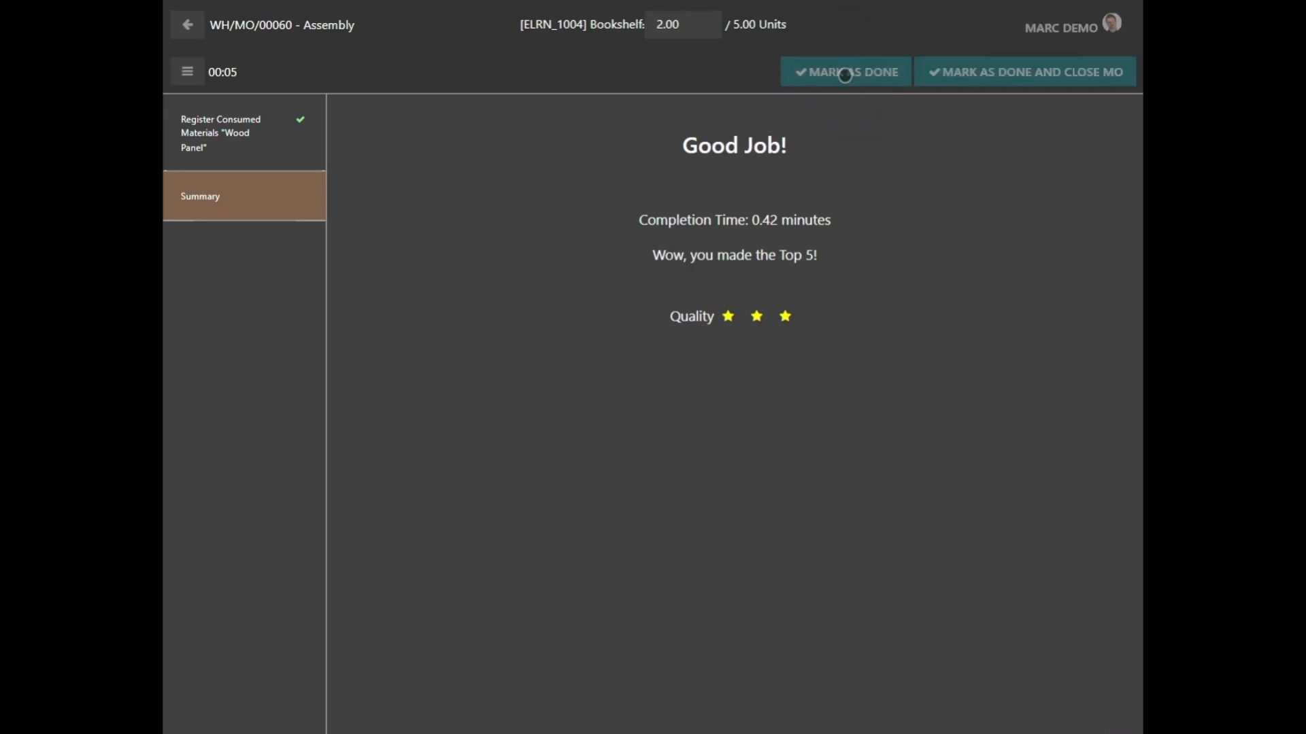
Step: Mark the 2 bookshelves done and return to the Work Orders list
{"action": "left_click", "coordinate": [845, 72]}
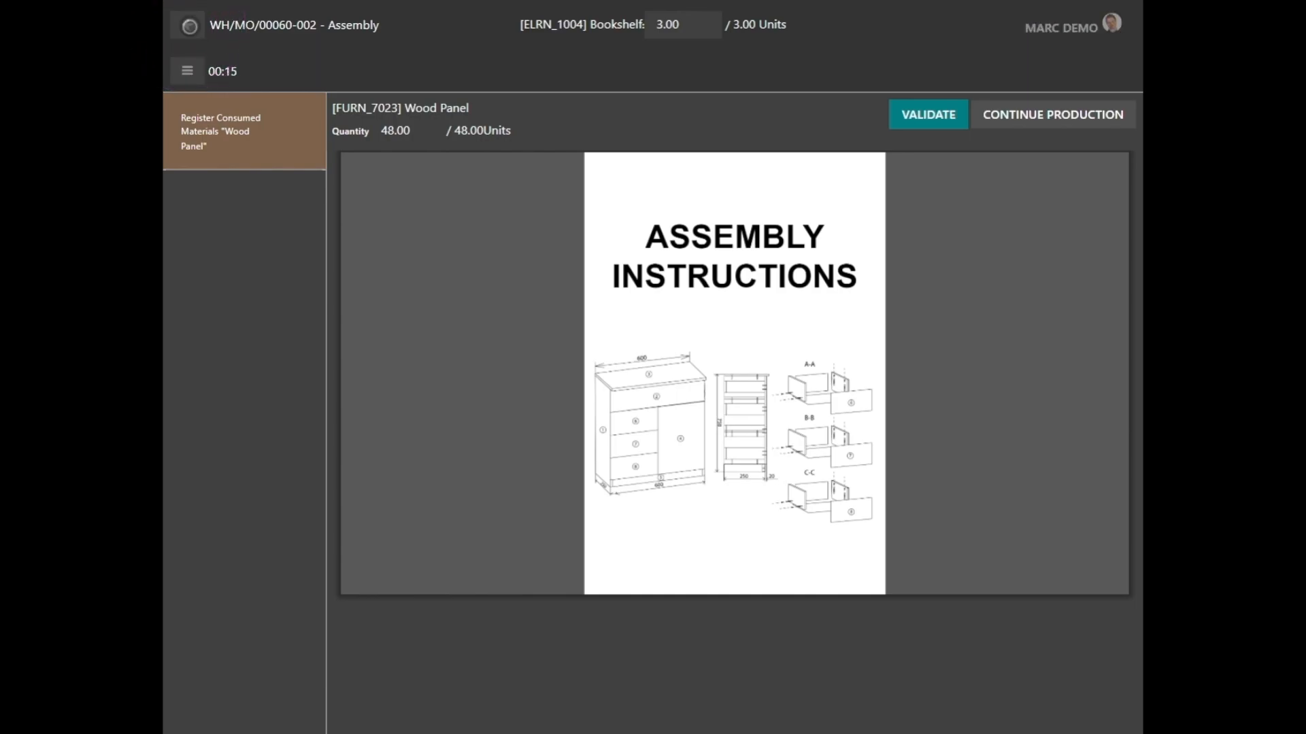
{"action": "left_click", "coordinate": [927, 114]}
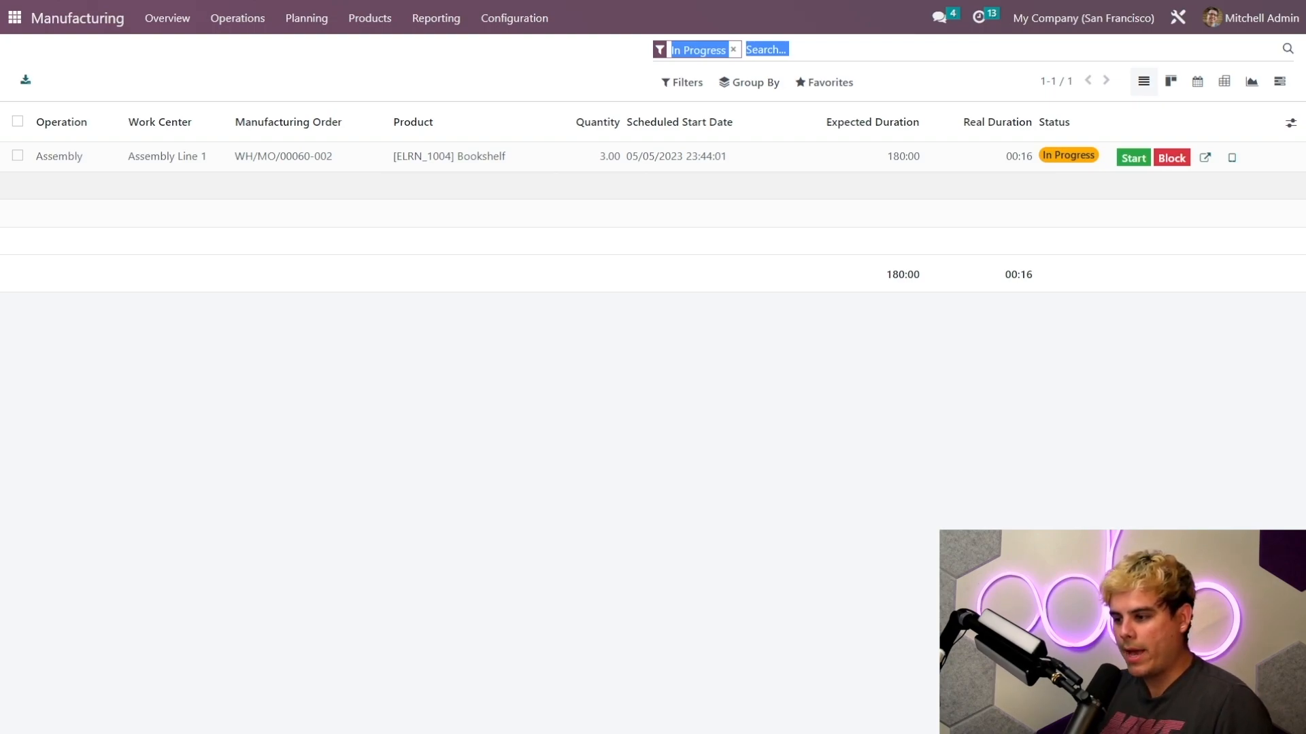
Step: Open WH/MO/00060-001 from Operations > Manufacturing Orders
{"action": "left_click", "coordinate": [237, 18]}
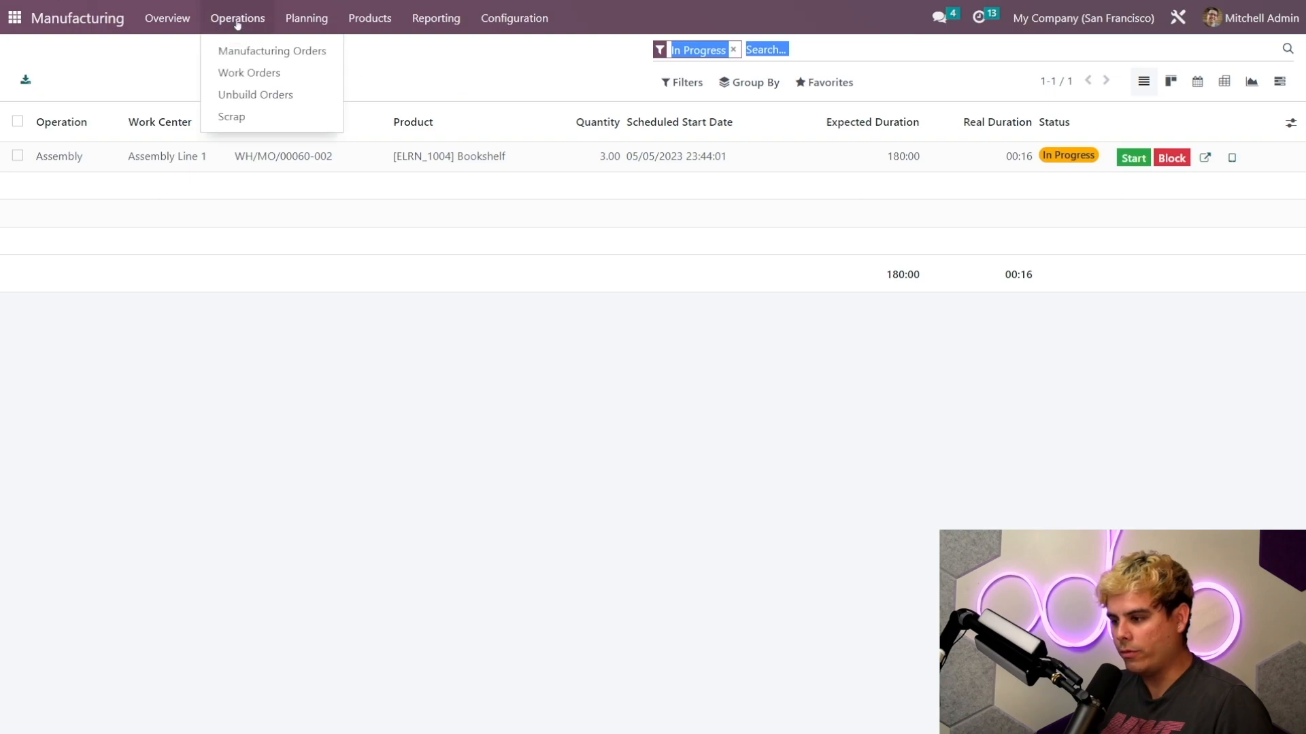
{"action": "left_click", "coordinate": [271, 51]}
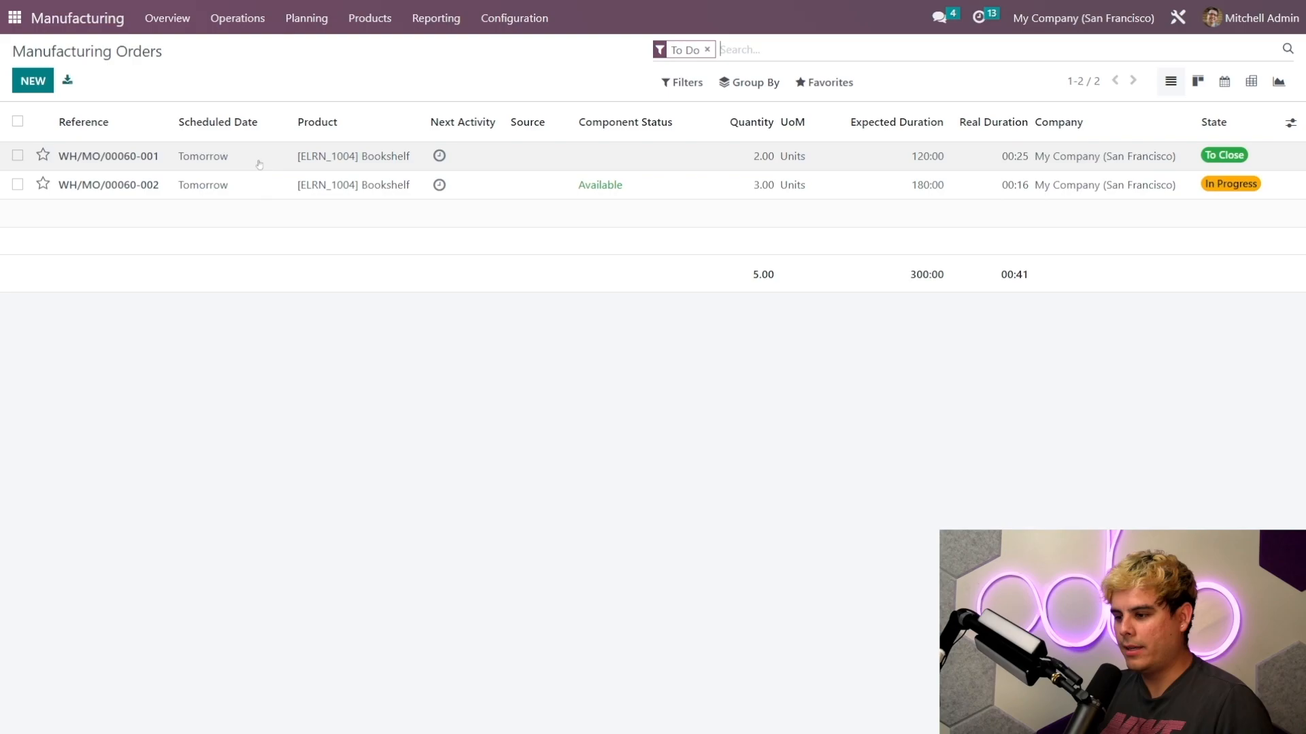
{"action": "left_click", "coordinate": [107, 155]}
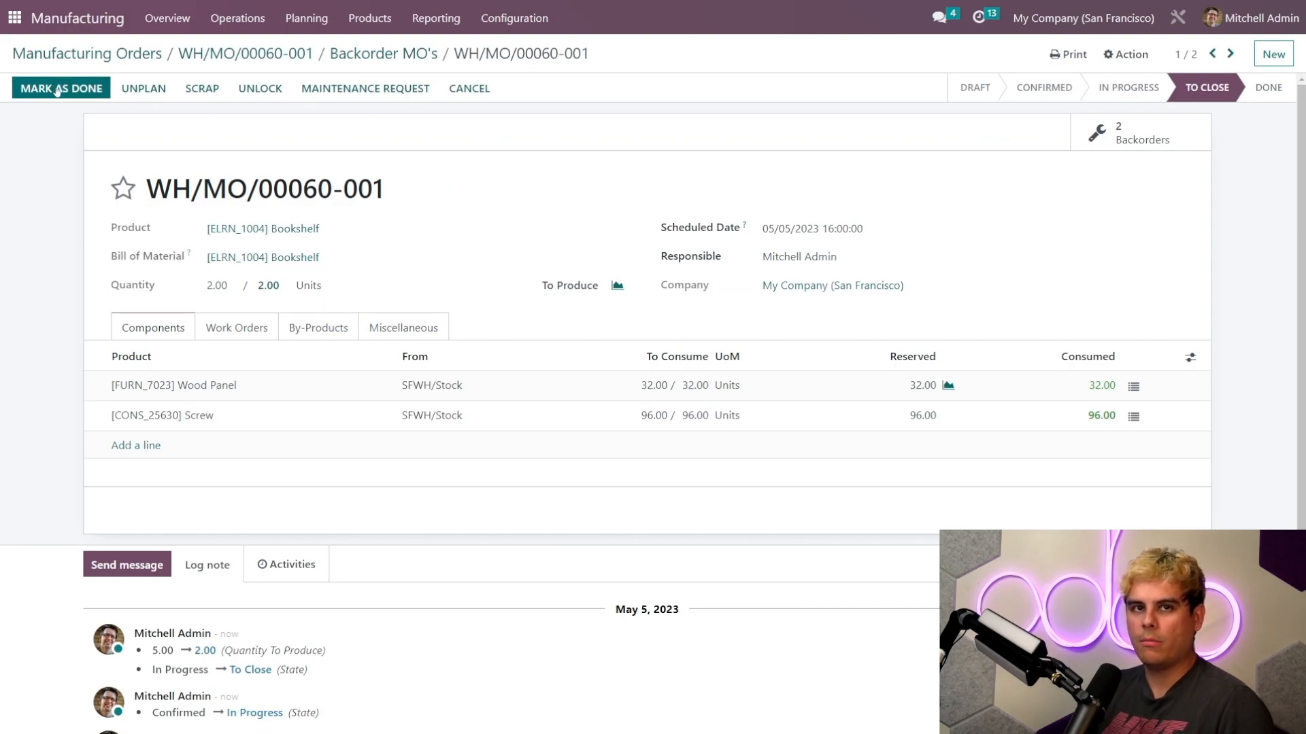
Step: Mark WH/MO/00060-001 done and review its $650.37 cost analysis
{"action": "left_click", "coordinate": [60, 88]}
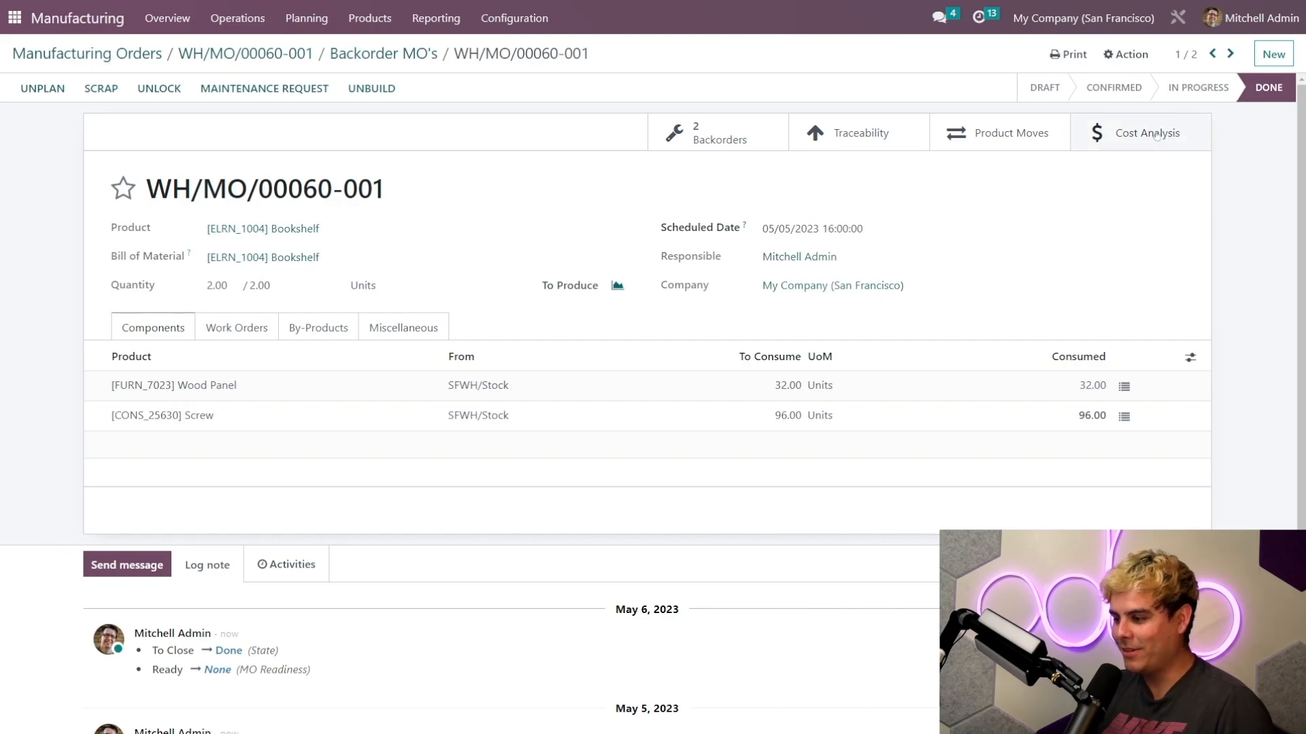
{"action": "left_click", "coordinate": [1146, 133]}
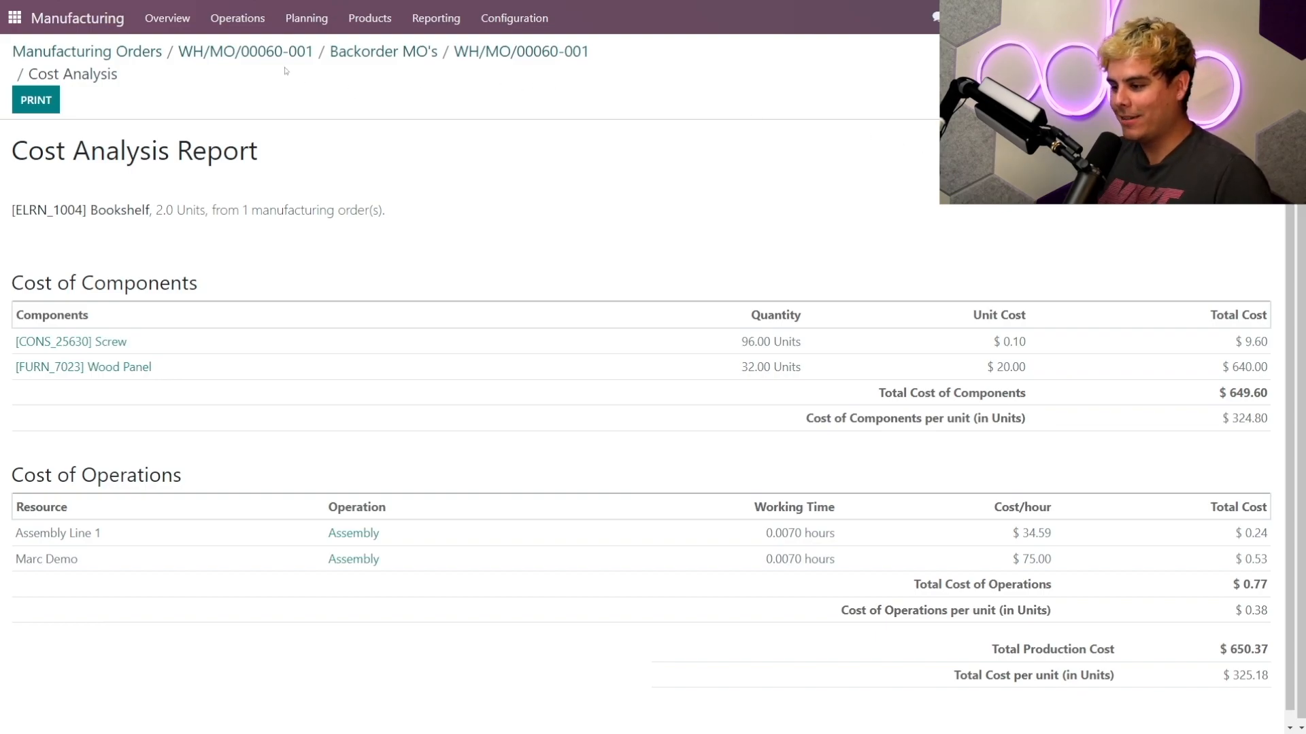
{"action": "left_click", "coordinate": [520, 51]}
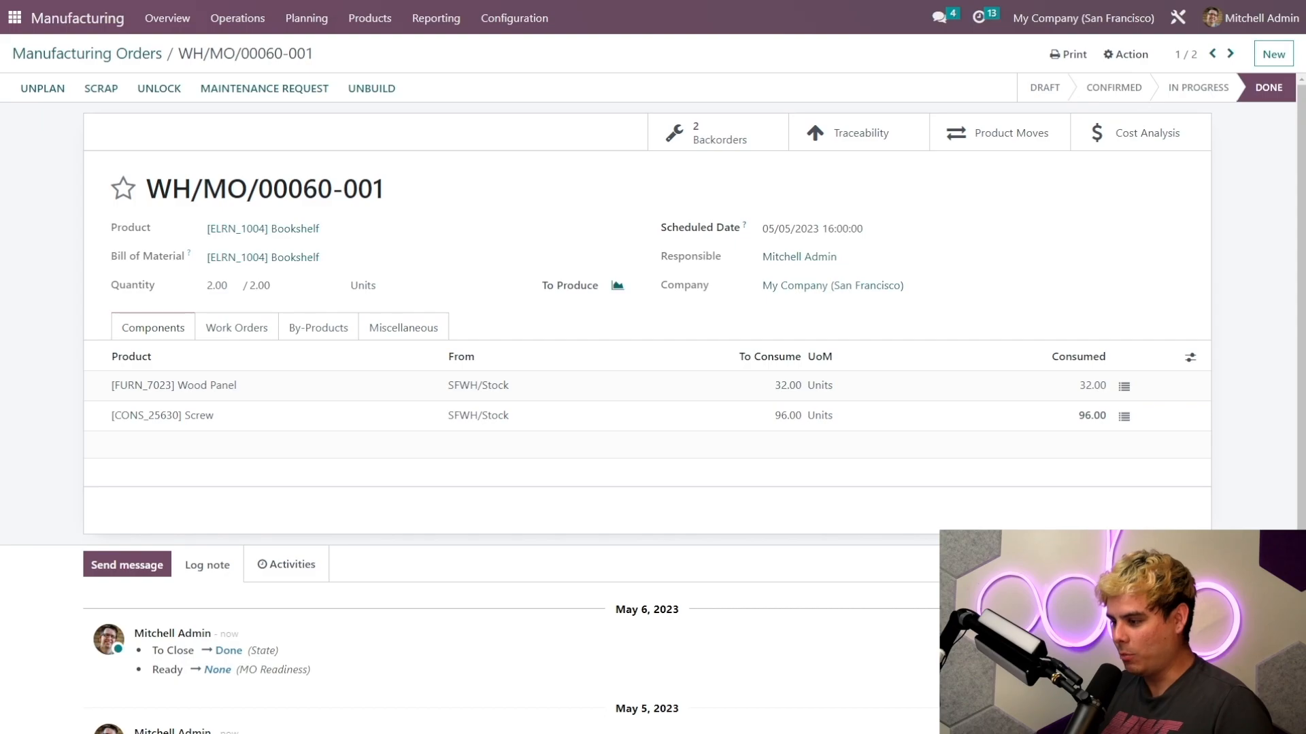
Step: Validate WH/MO/00060-002 for 3 bookshelves, confirming the wood panel consumption warning
{"action": "left_click", "coordinate": [86, 54]}
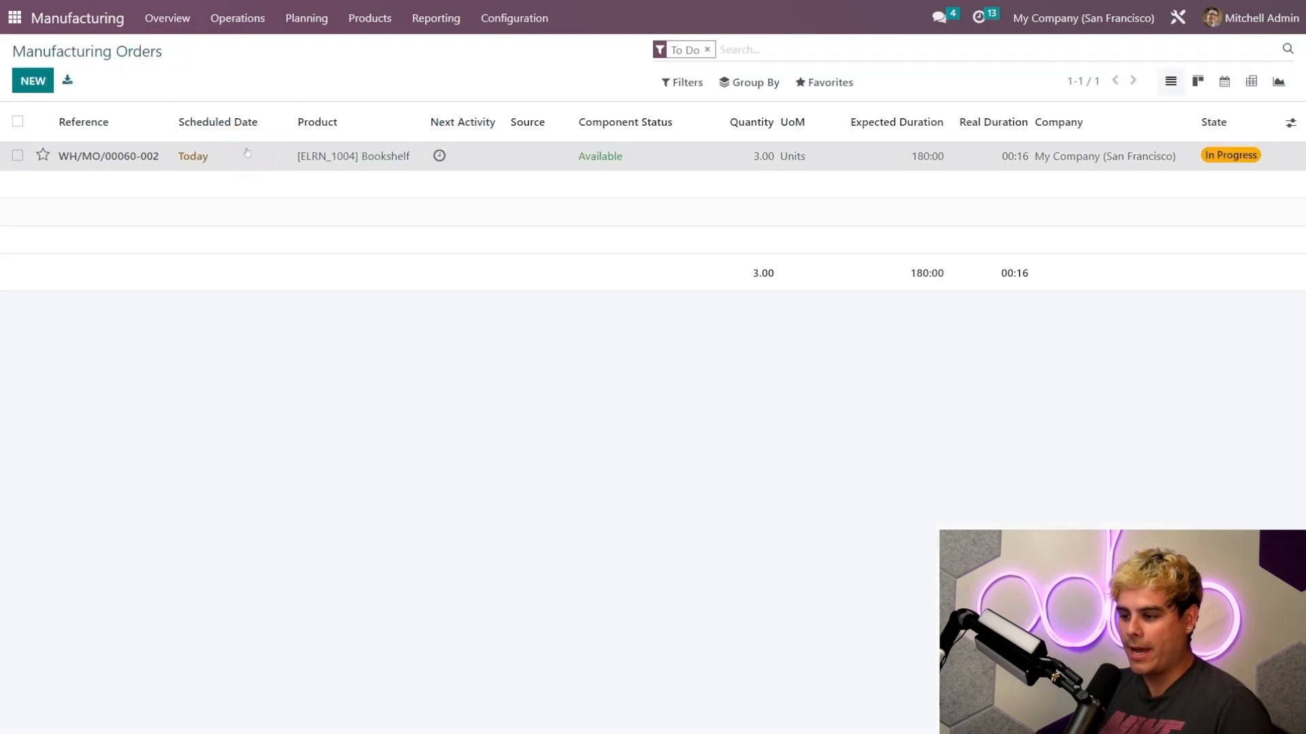
{"action": "left_click", "coordinate": [107, 156]}
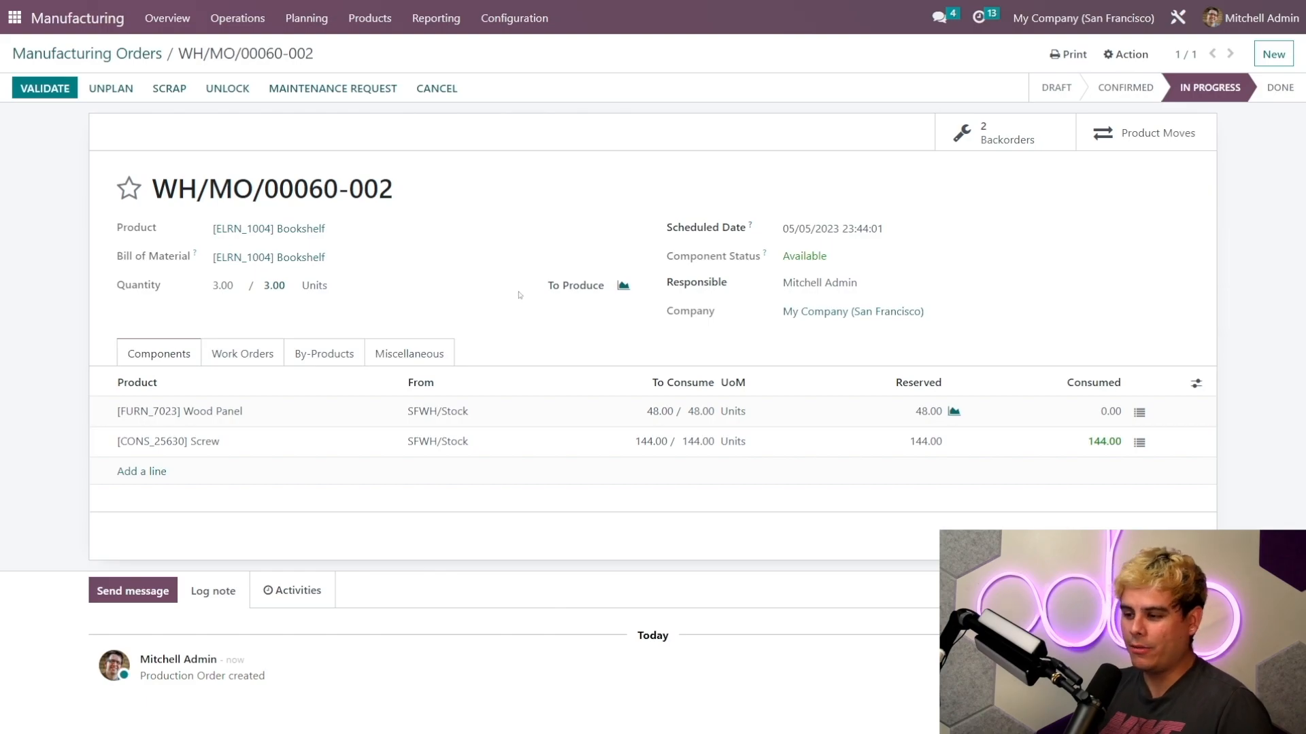
{"action": "left_click", "coordinate": [242, 353]}
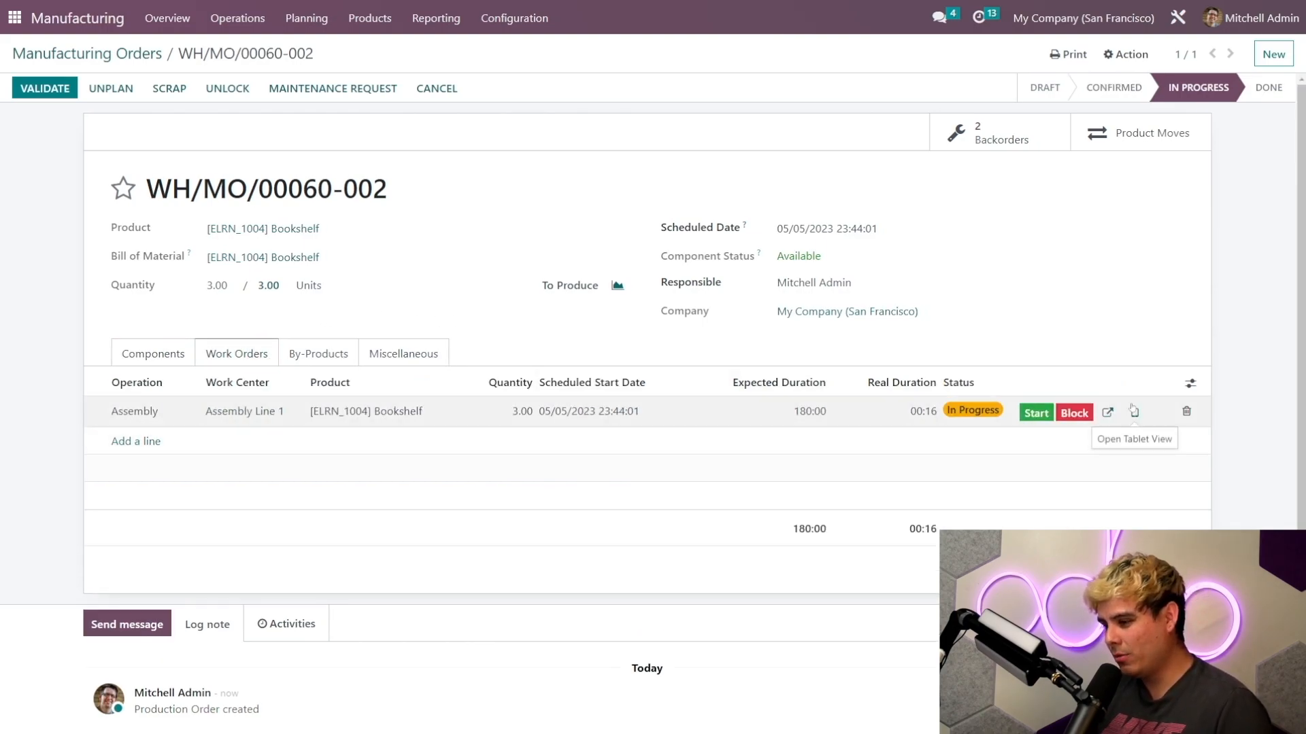
{"action": "left_click", "coordinate": [44, 88]}
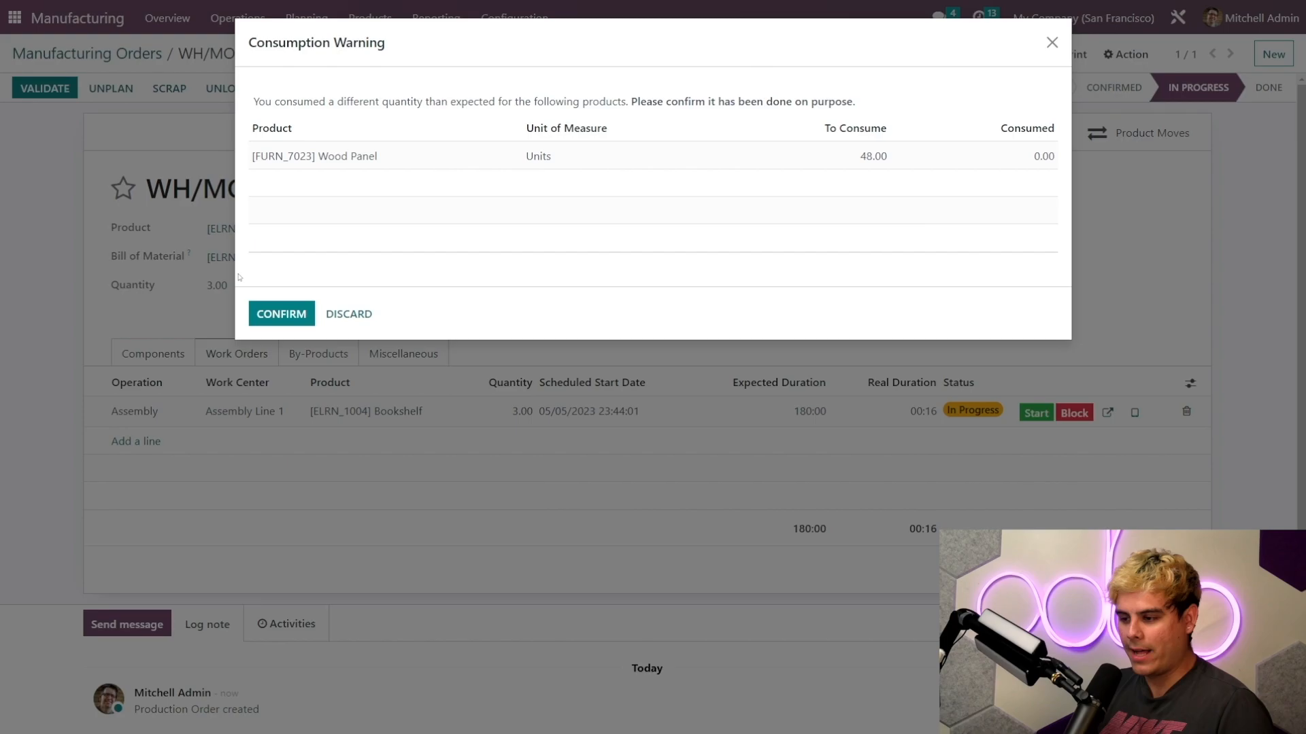
{"action": "left_click", "coordinate": [281, 314]}
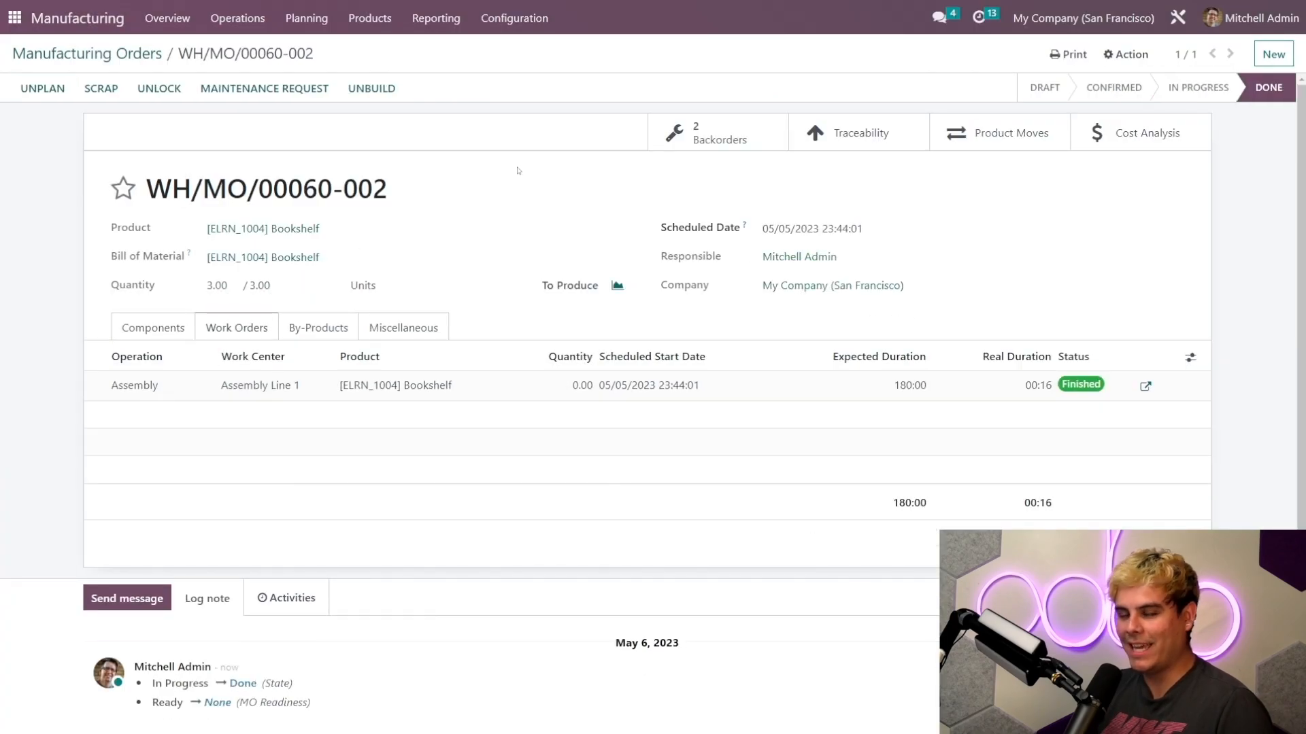